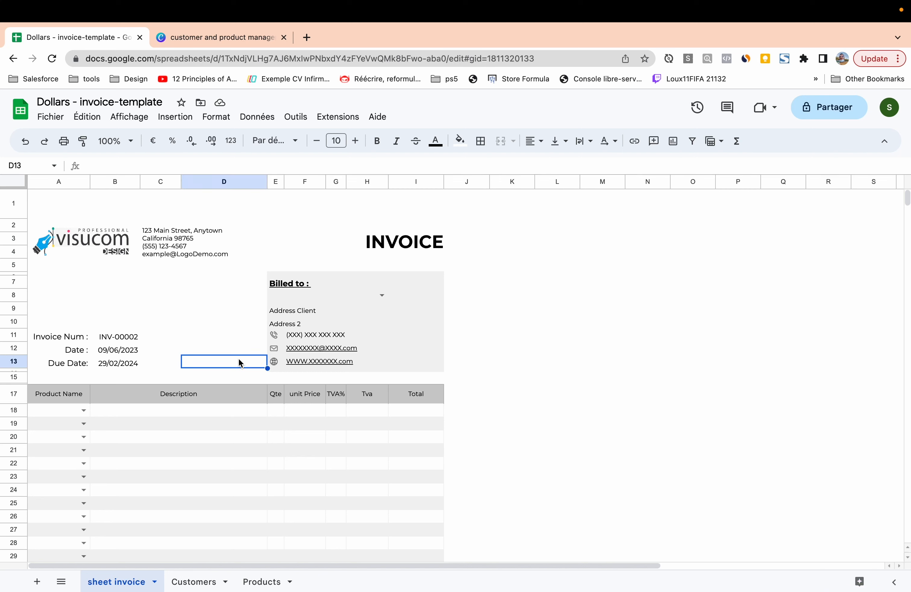
pyautogui.moveTo(241, 349)
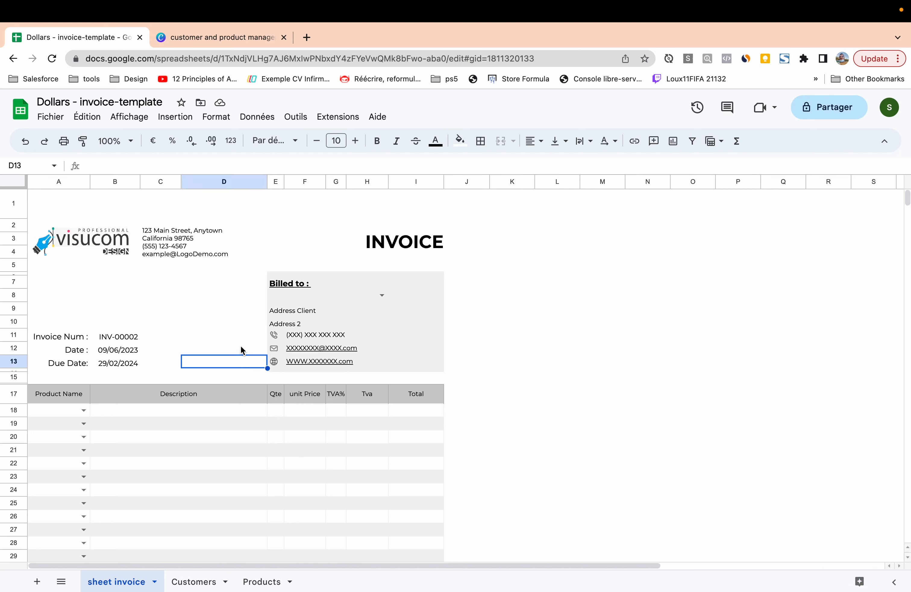
pyautogui.moveTo(216, 49)
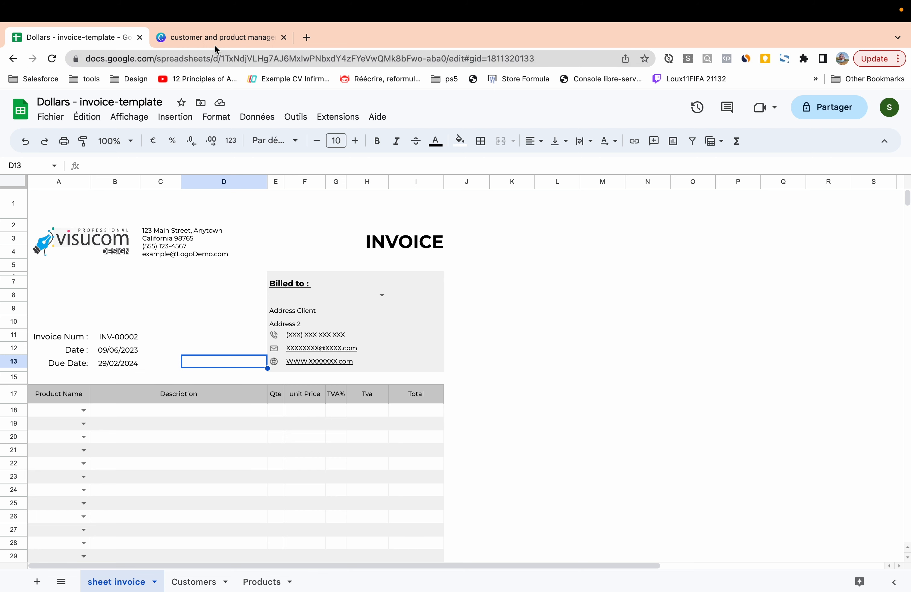
# - Review the STEP 1–3 guide in Canva, then return to the invoice spreadsheet
pyautogui.click(220, 37)
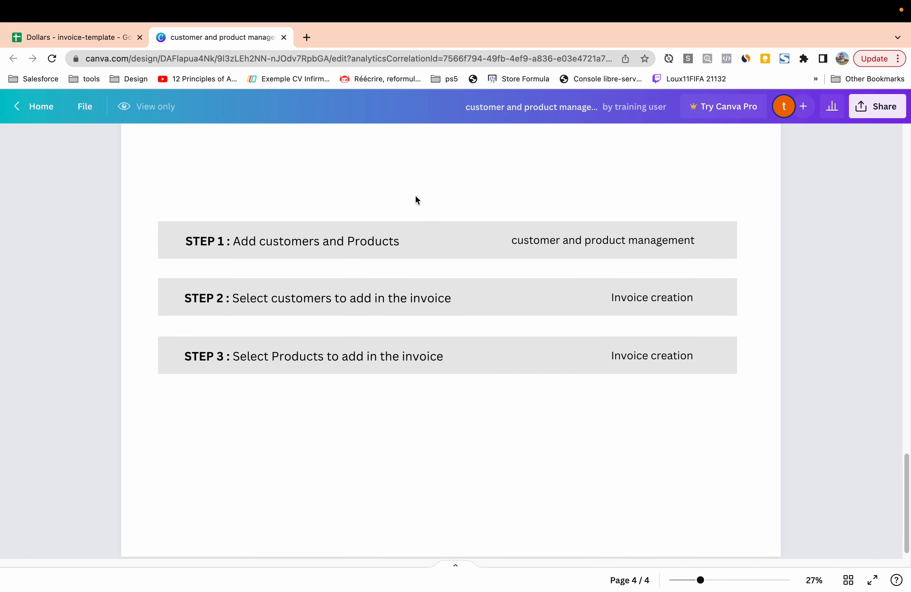
pyautogui.moveTo(386, 232)
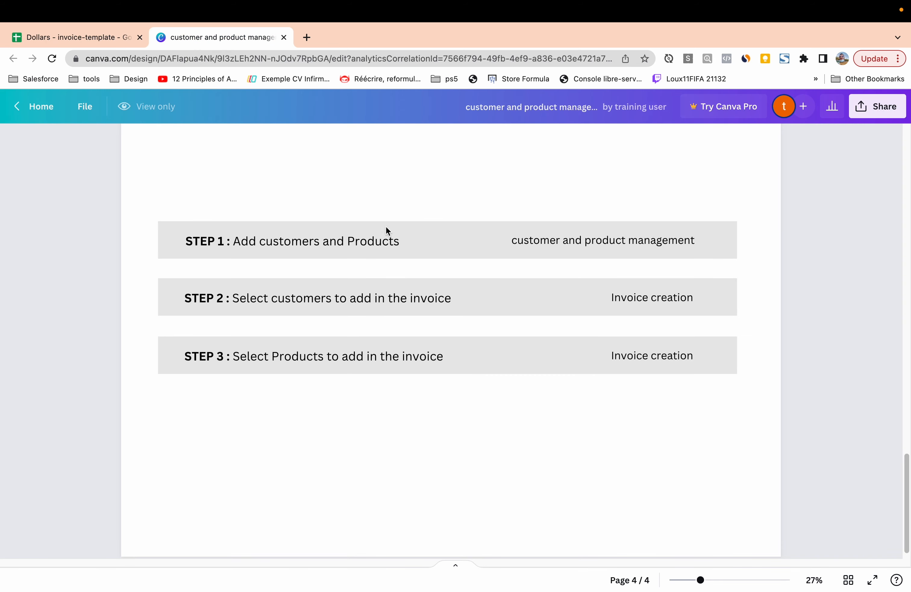
pyautogui.moveTo(383, 232)
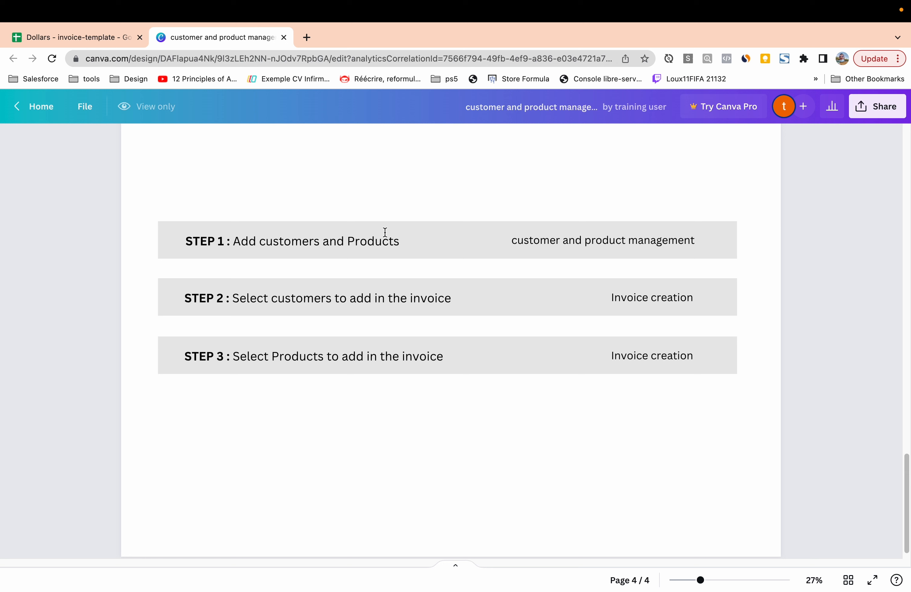
pyautogui.moveTo(241, 246)
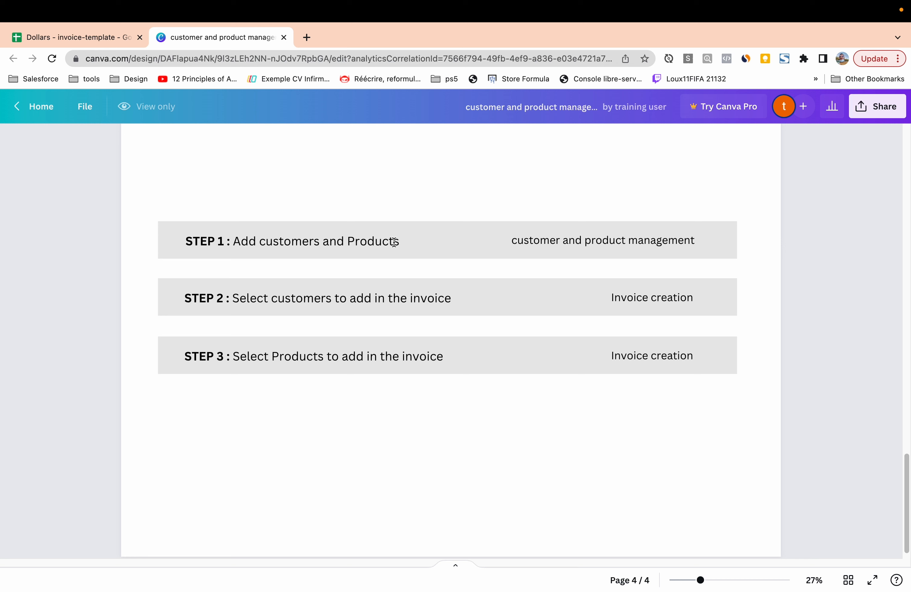
pyautogui.moveTo(388, 239)
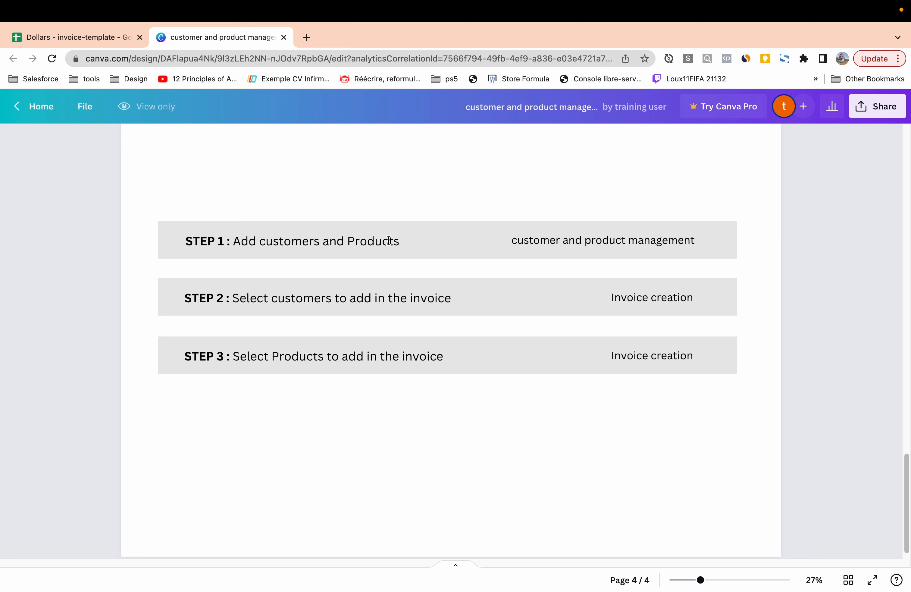
pyautogui.moveTo(269, 329)
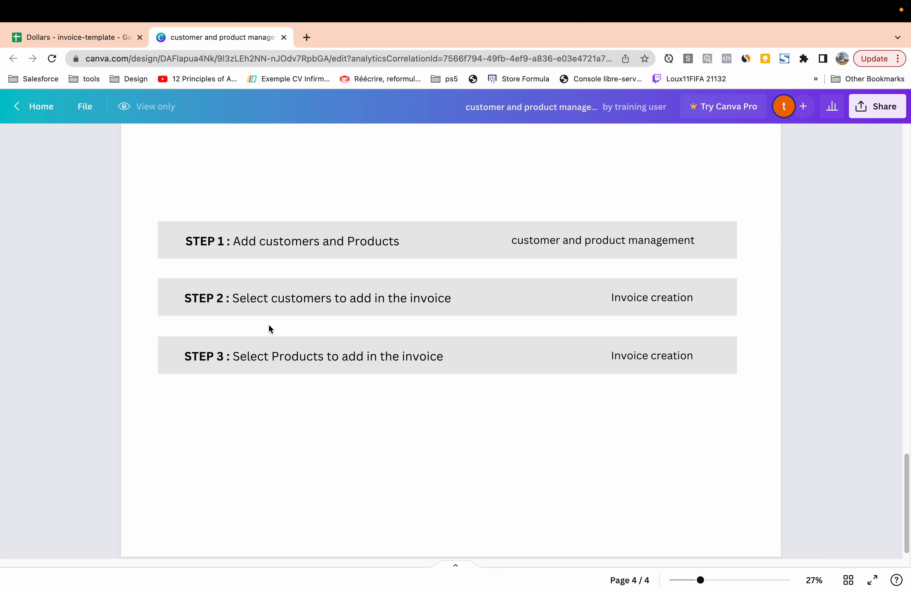
pyautogui.moveTo(424, 335)
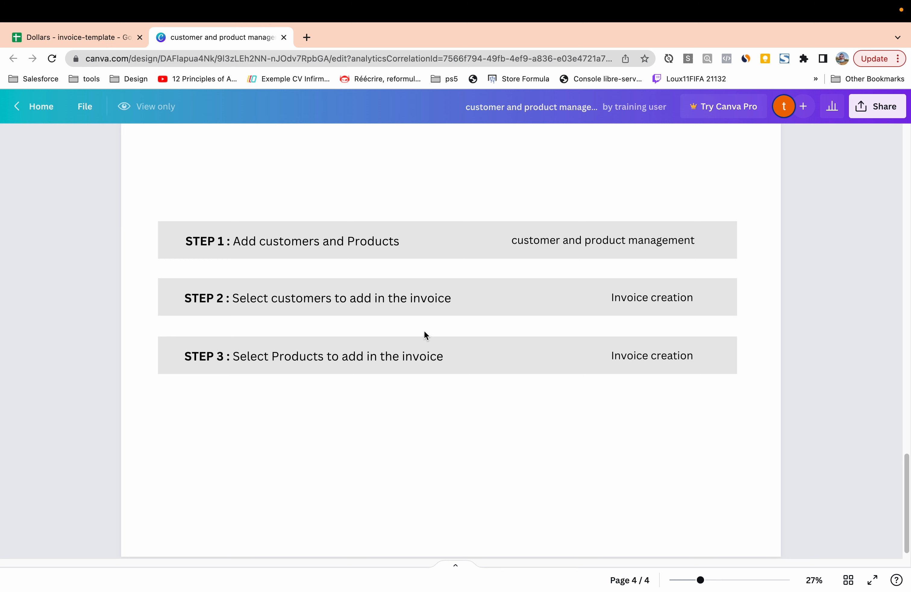
pyautogui.moveTo(122, 107)
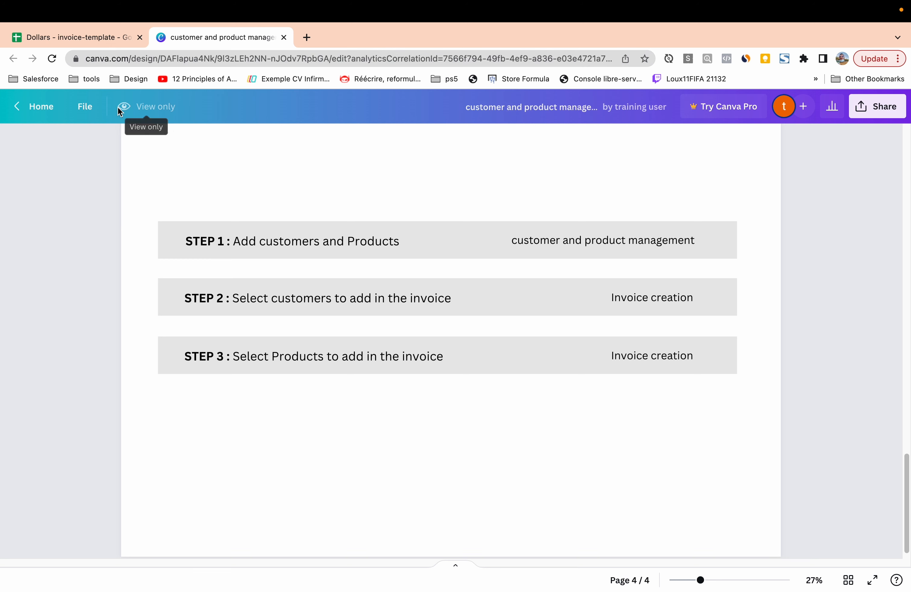
pyautogui.click(75, 37)
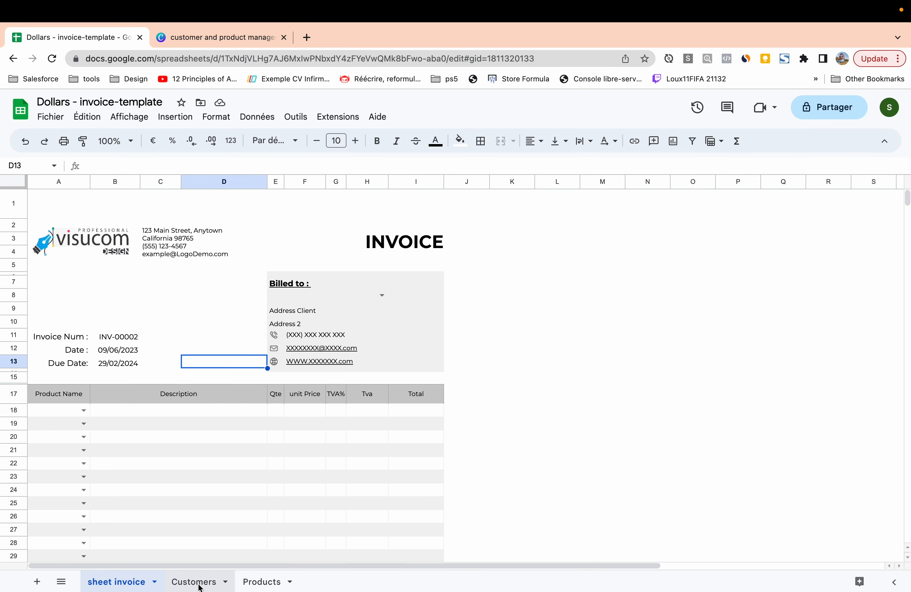
pyautogui.click(193, 582)
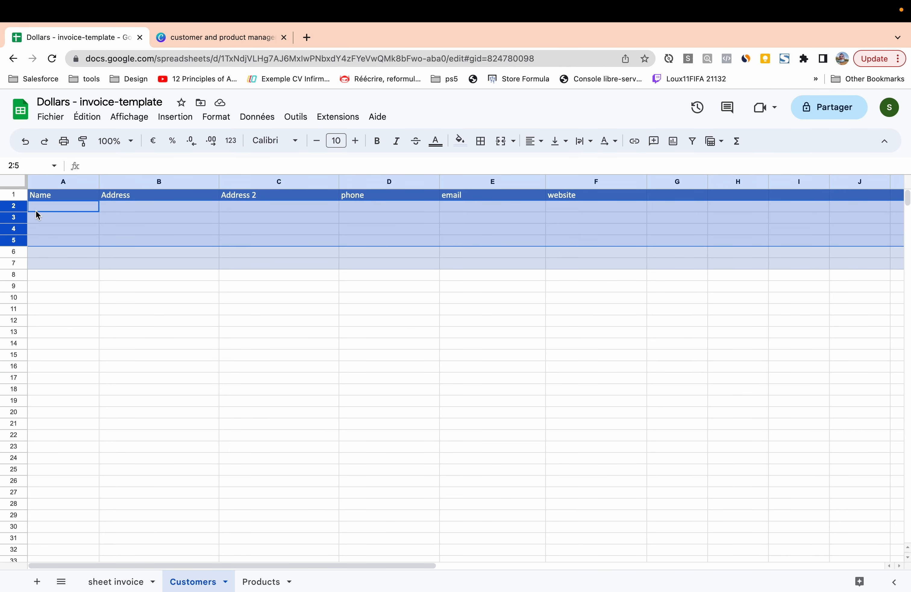
pyautogui.write('Ap')
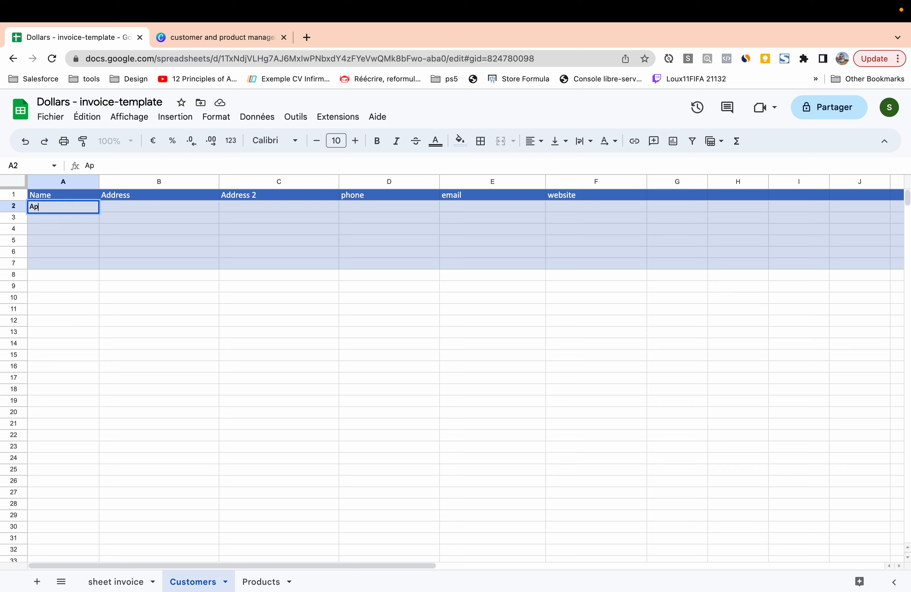
pyautogui.press('Tab')
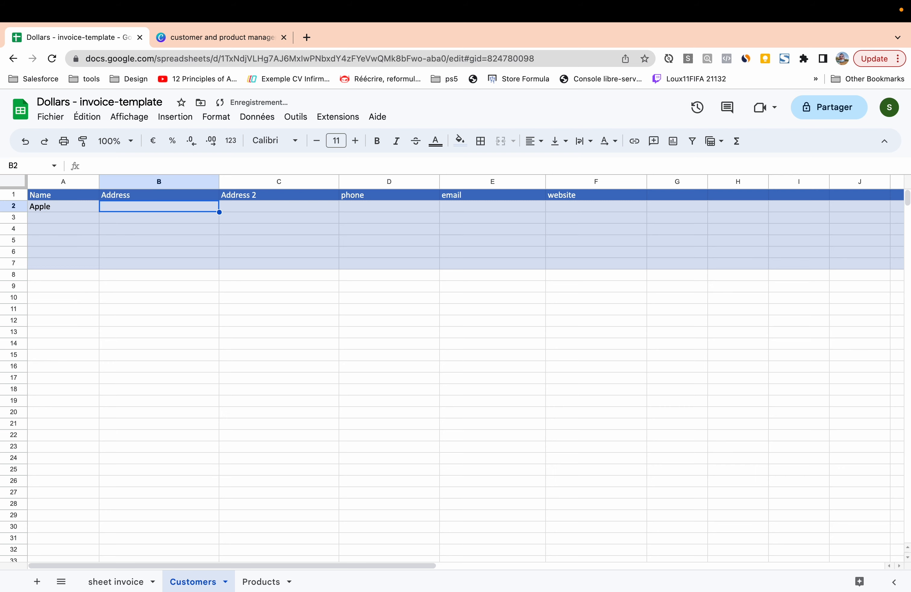
pyautogui.write('123 main street')
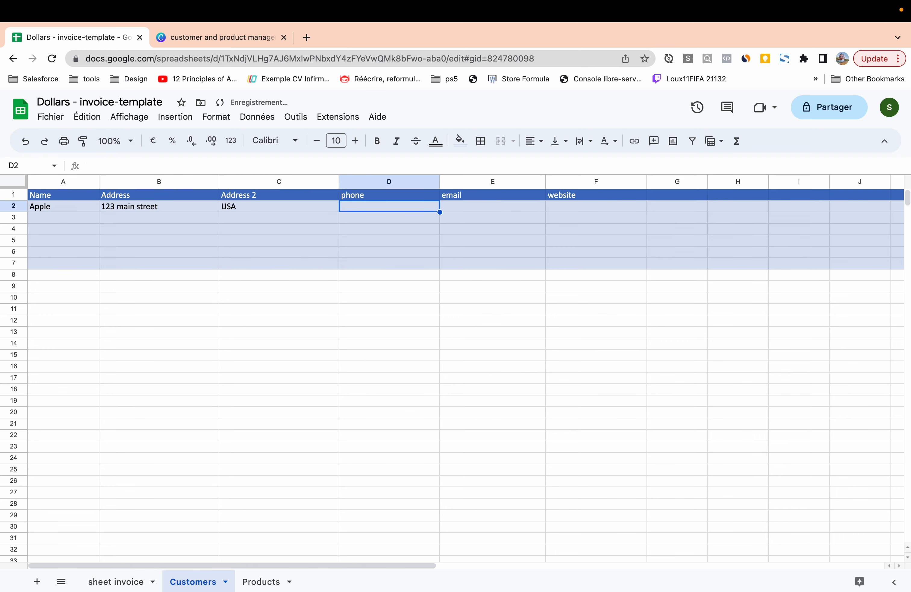
pyautogui.write('9999999')
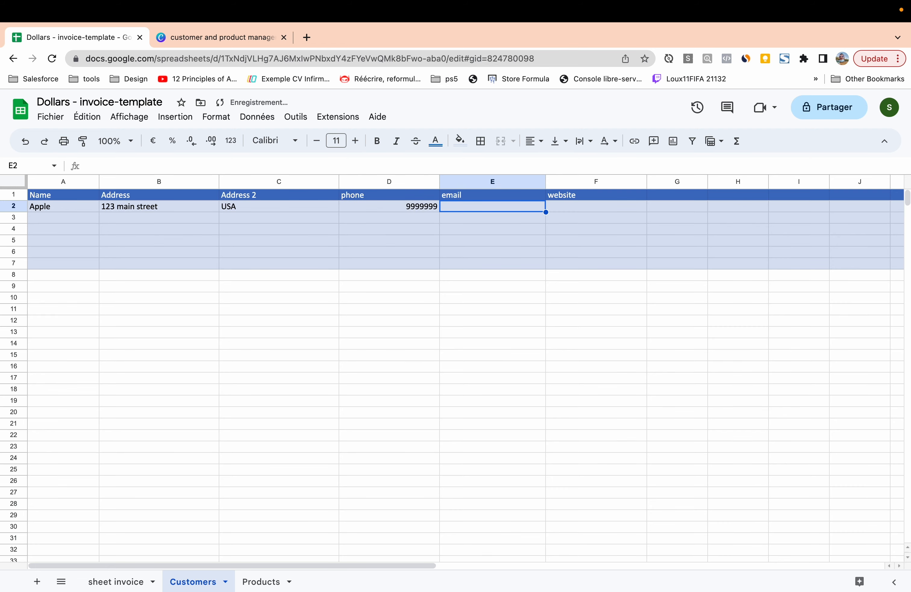
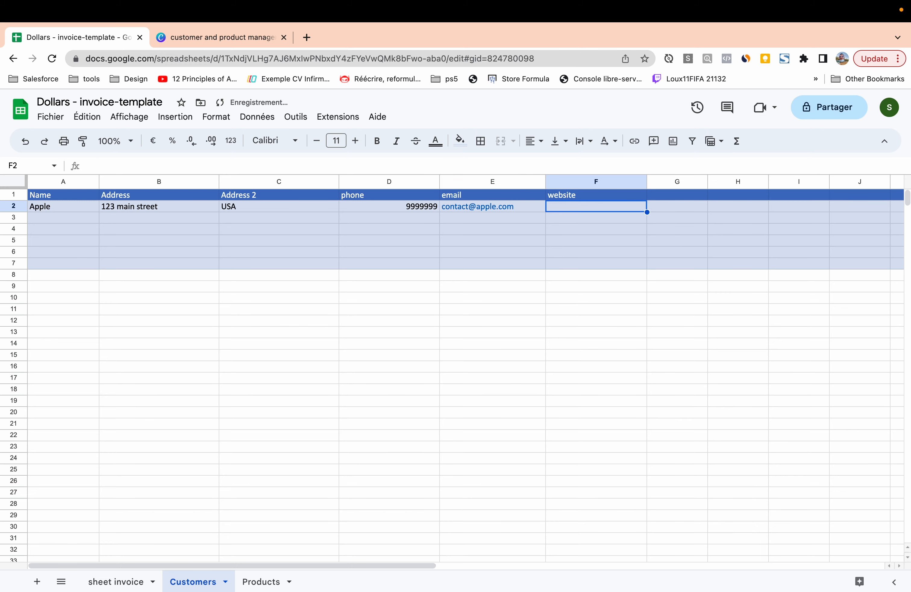
pyautogui.write('www.apple')
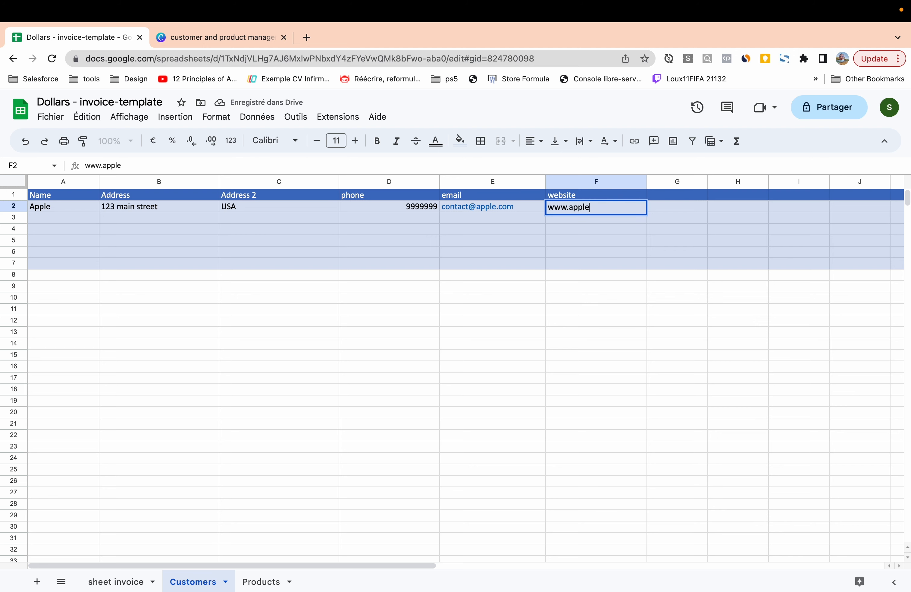
pyautogui.write('.com')
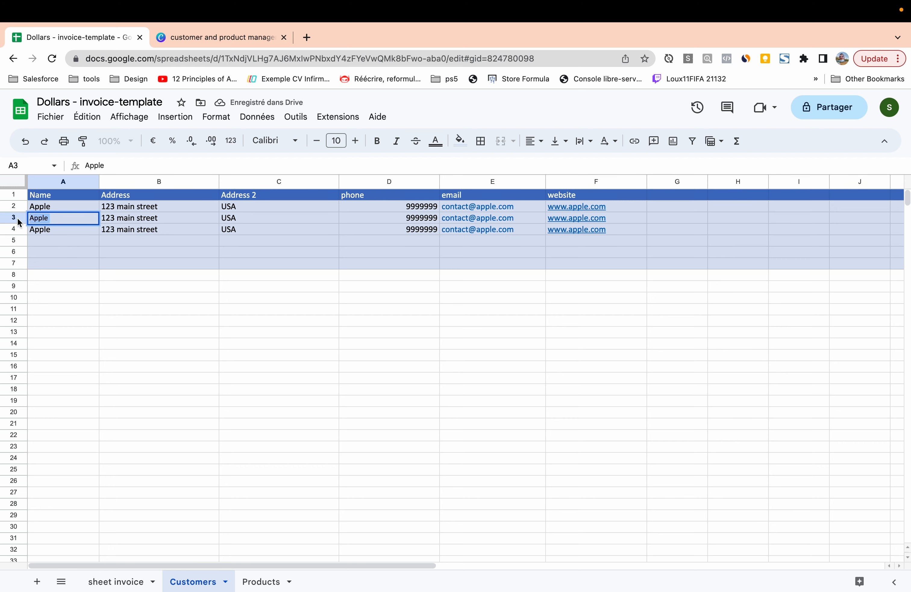
# - Rename the copied rows 3 and 4 to Sumsung and Nike
pyautogui.write('Sumsung')
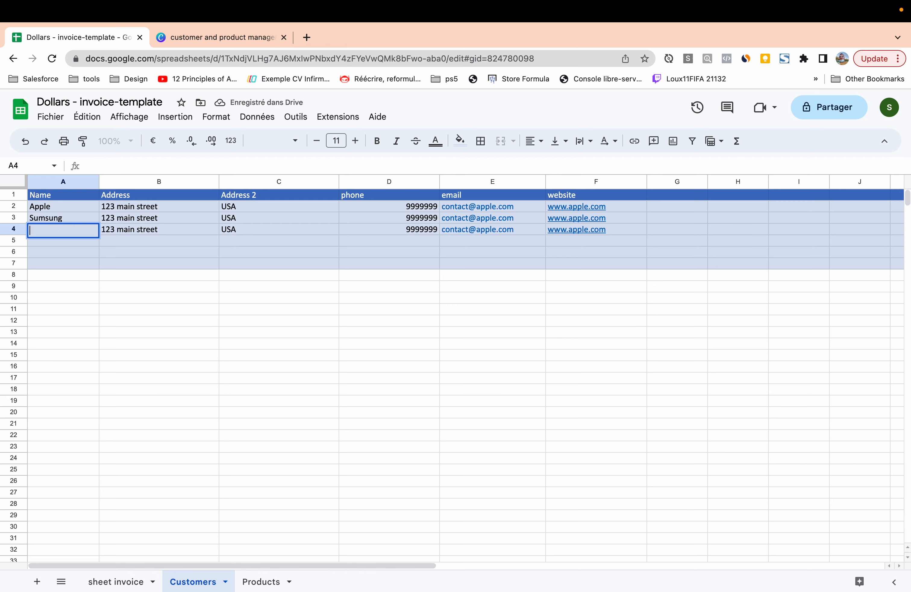
pyautogui.write('Nike')
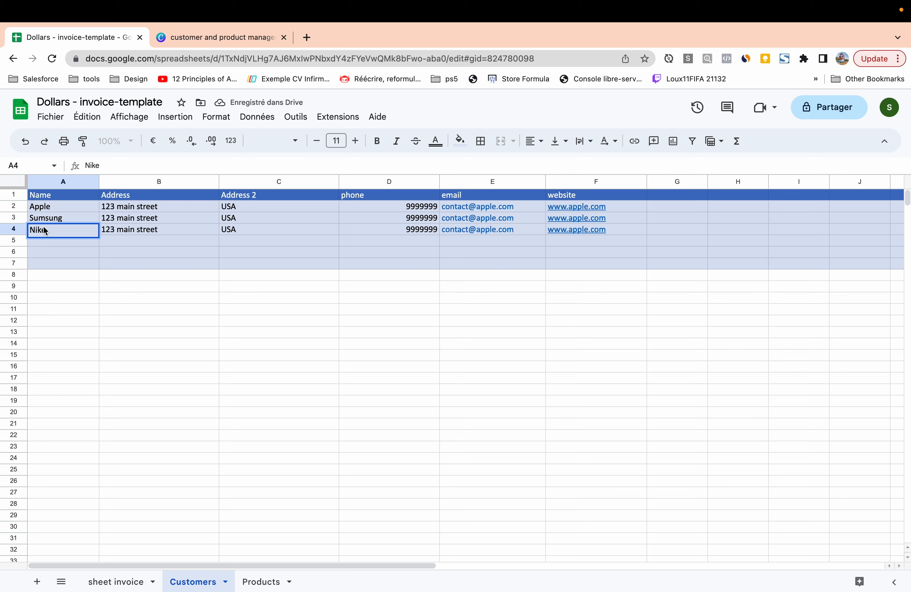
pyautogui.press('enter')
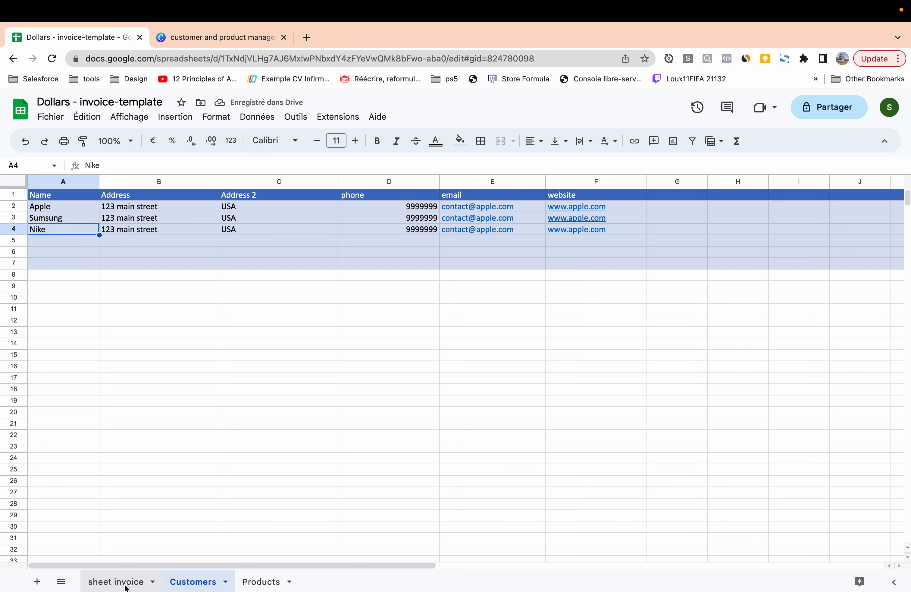
# - Bill the invoice to Nike from the customer dropdown, auto-filling its address and contact details
pyautogui.click(116, 581)
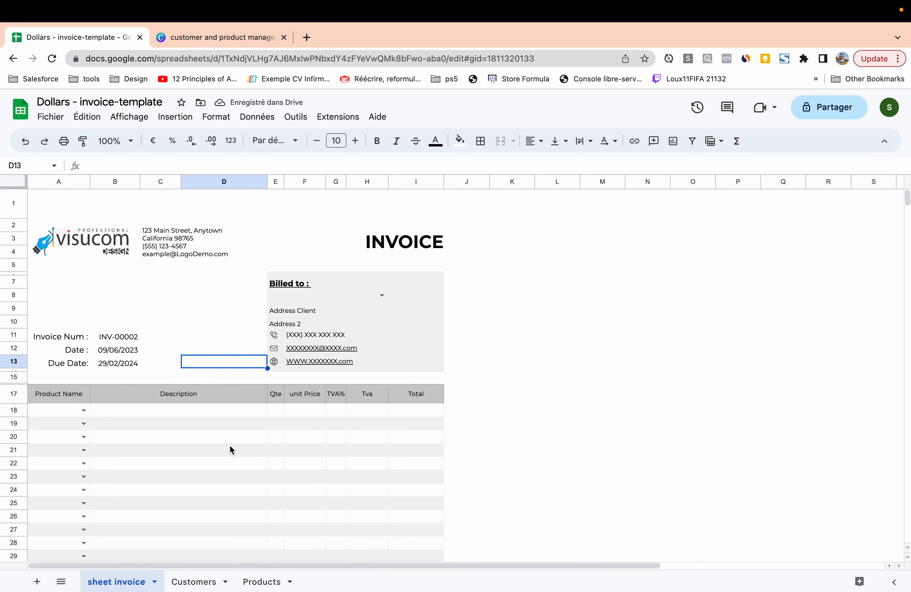
pyautogui.click(415, 281)
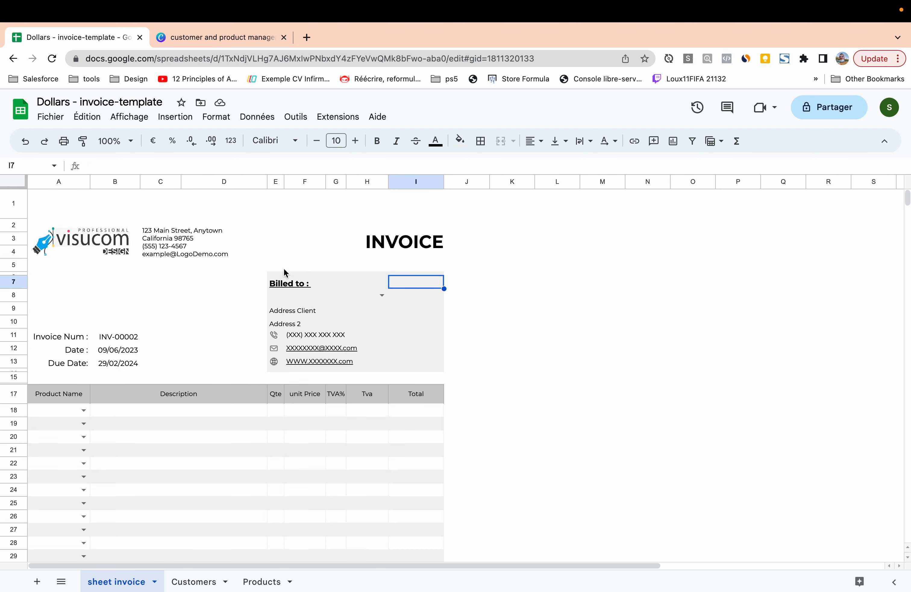
pyautogui.moveTo(311, 318)
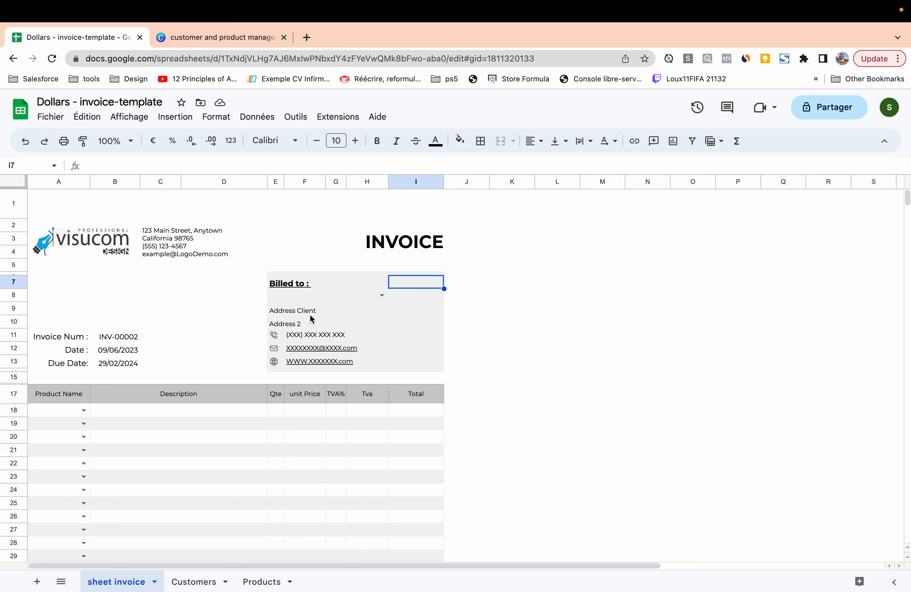
pyautogui.click(327, 294)
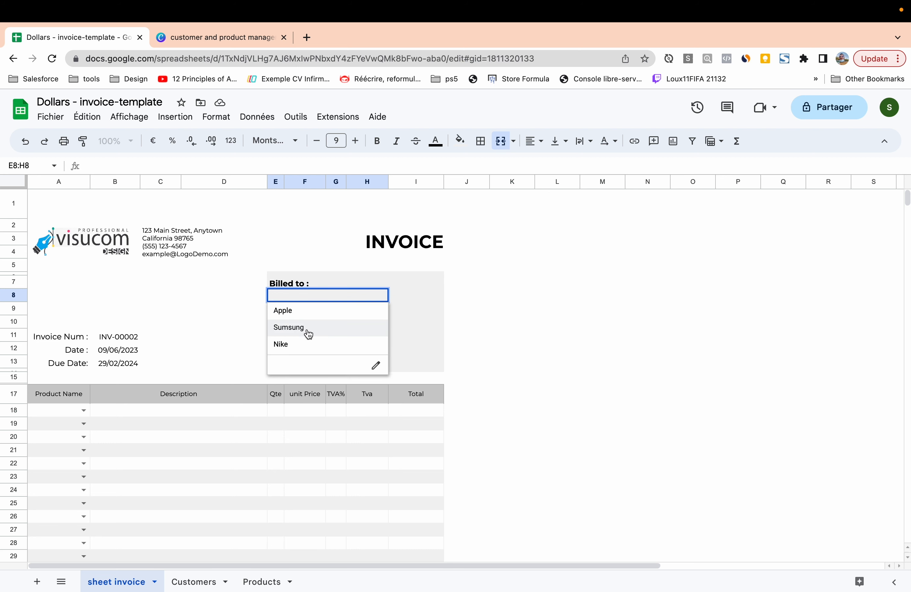
pyautogui.moveTo(311, 330)
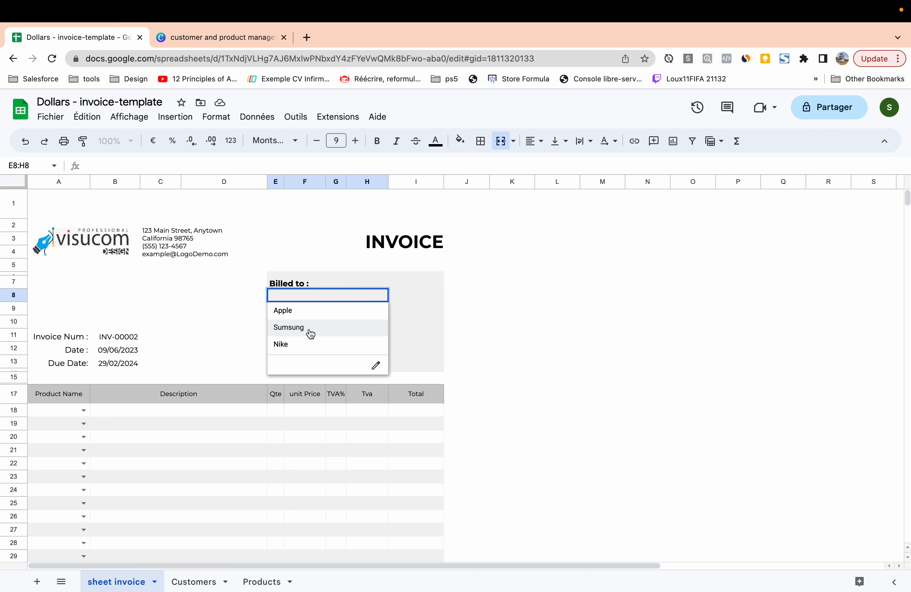
pyautogui.write('N')
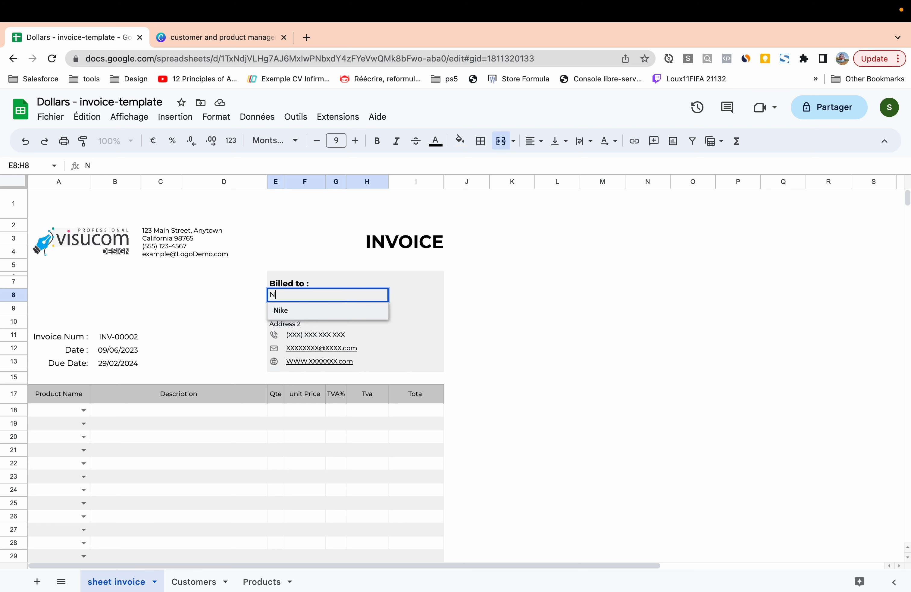
pyautogui.write('ike')
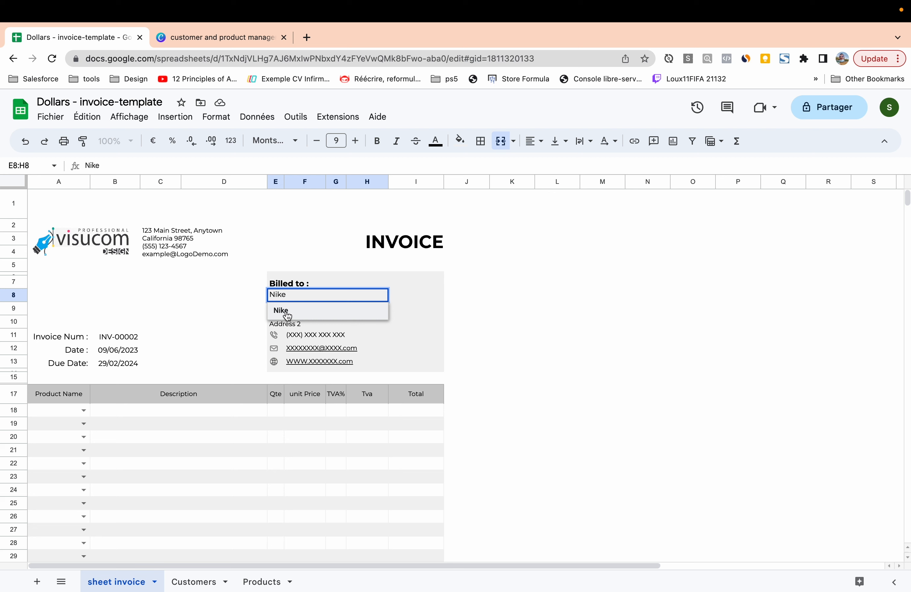
pyautogui.click(281, 309)
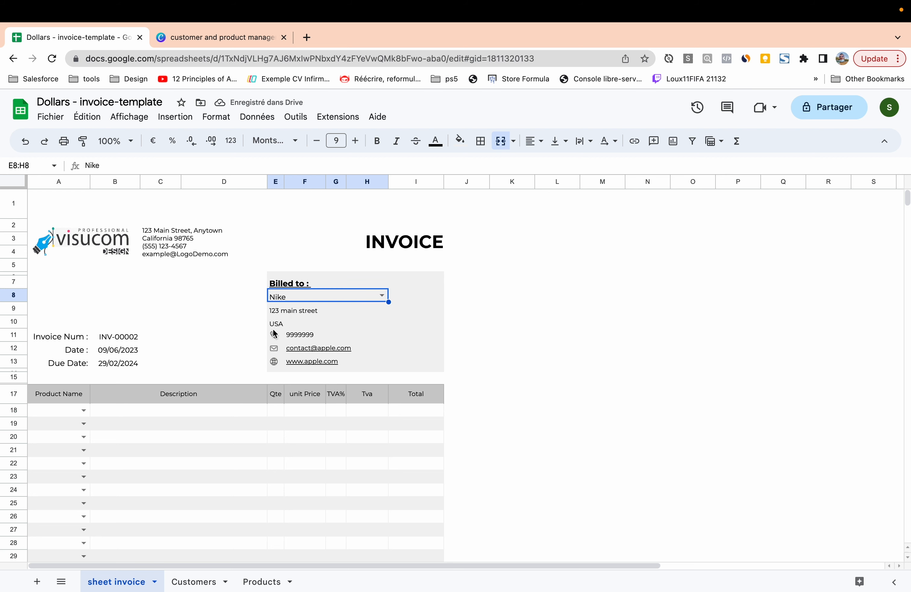
pyautogui.moveTo(305, 356)
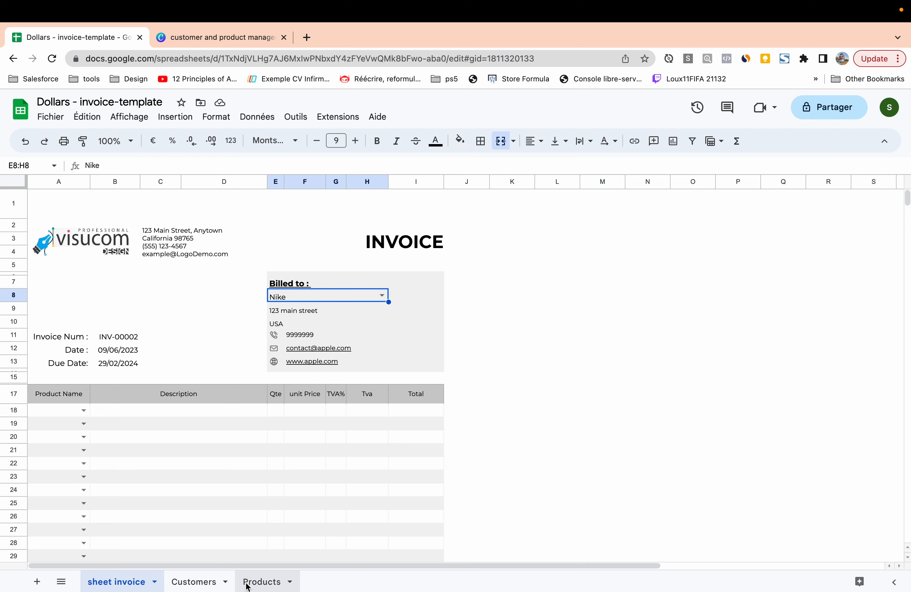
# - On the Products sheet, enter Laptop (Macbook pro M2, $2000) and Mouse (Apple mouse) rows
pyautogui.click(261, 582)
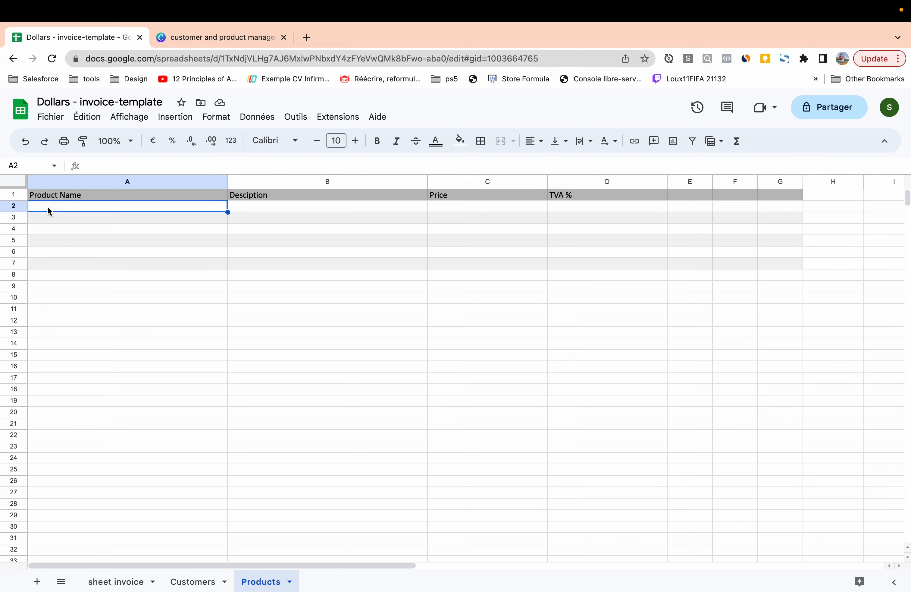
pyautogui.write('Laptop')
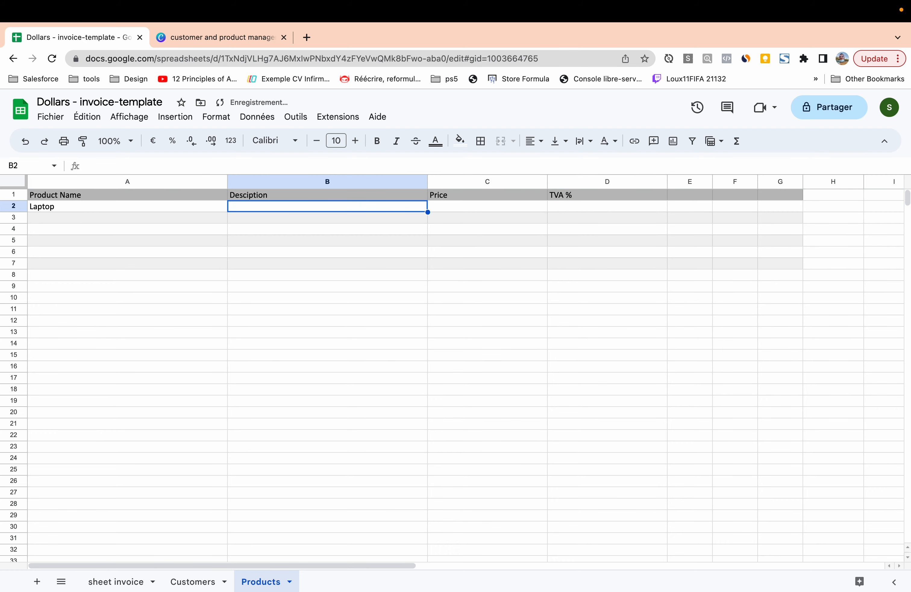
pyautogui.write('Macbook pro M')
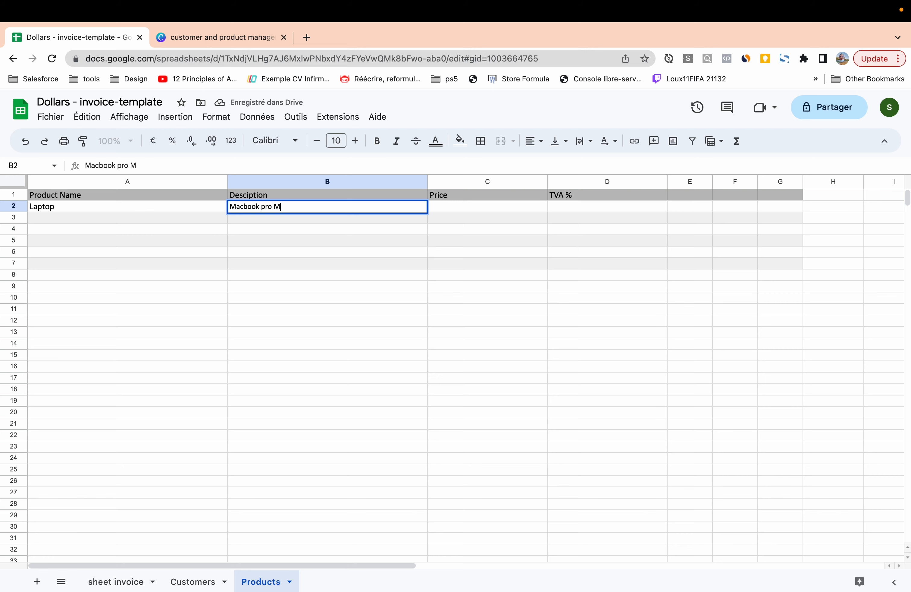
pyautogui.write('2000,00')
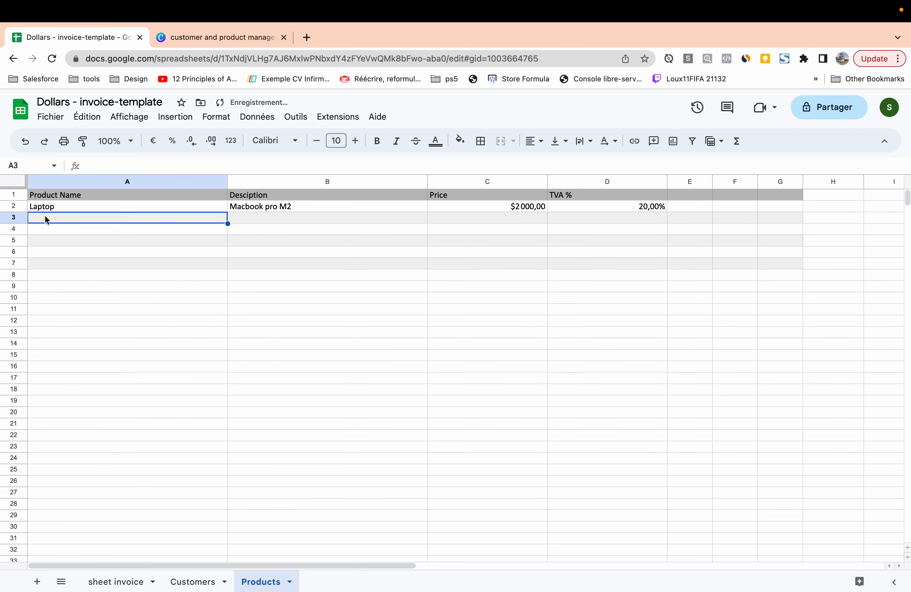
pyautogui.write('Mous')
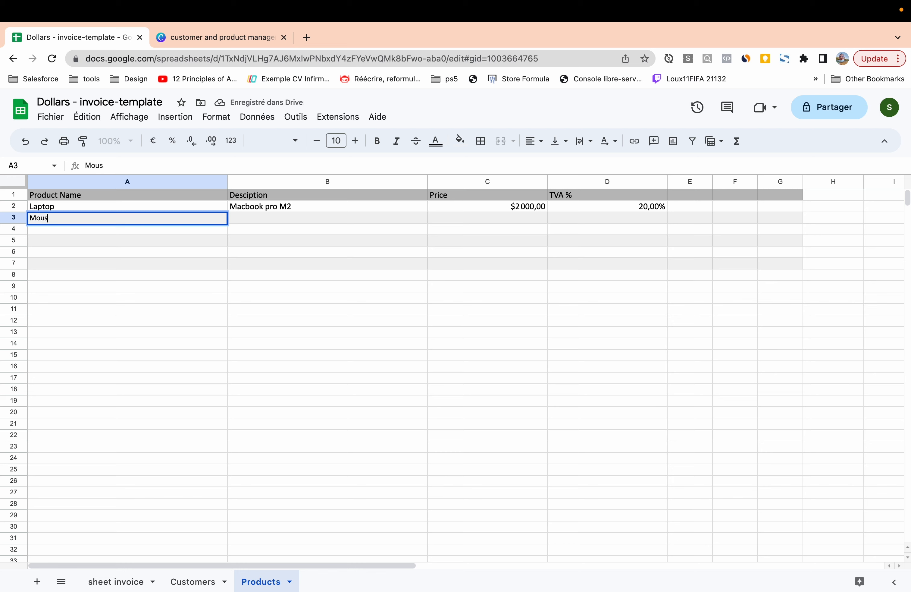
pyautogui.write('Apple')
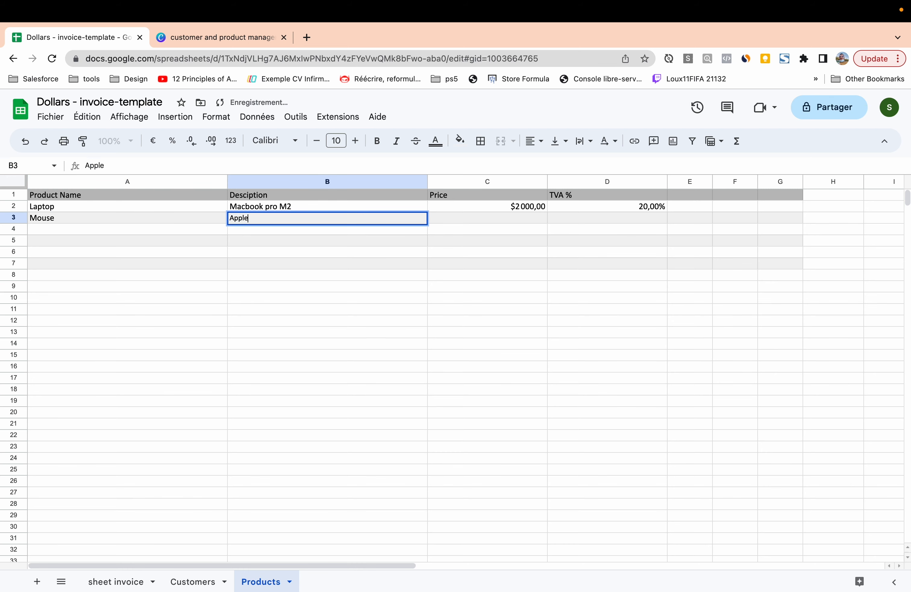
pyautogui.write('mouse')
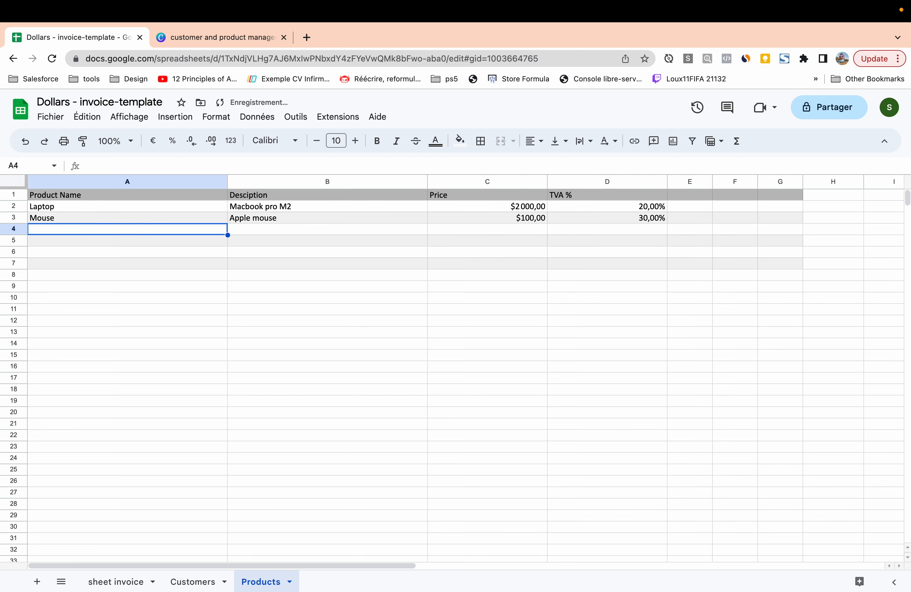
pyautogui.click(116, 582)
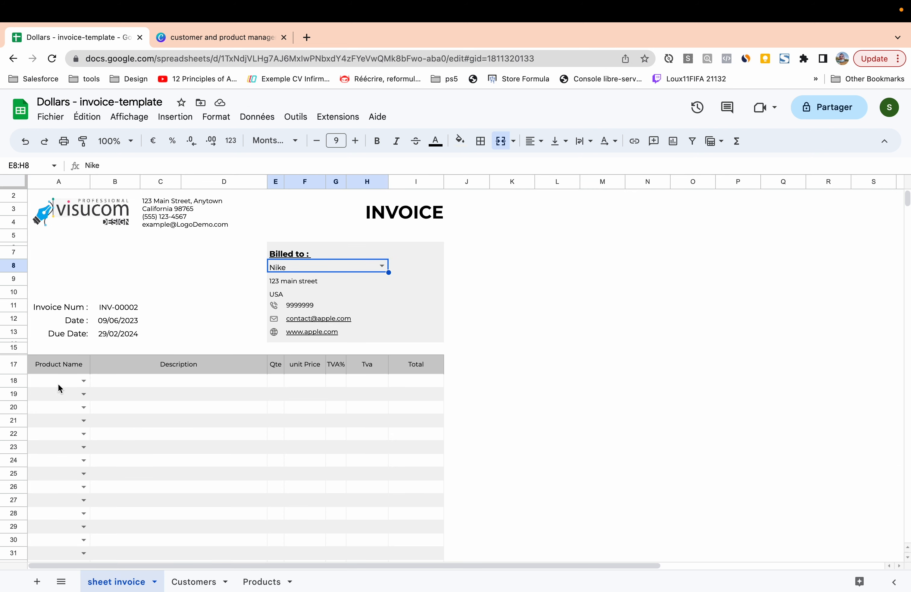
pyautogui.moveTo(67, 386)
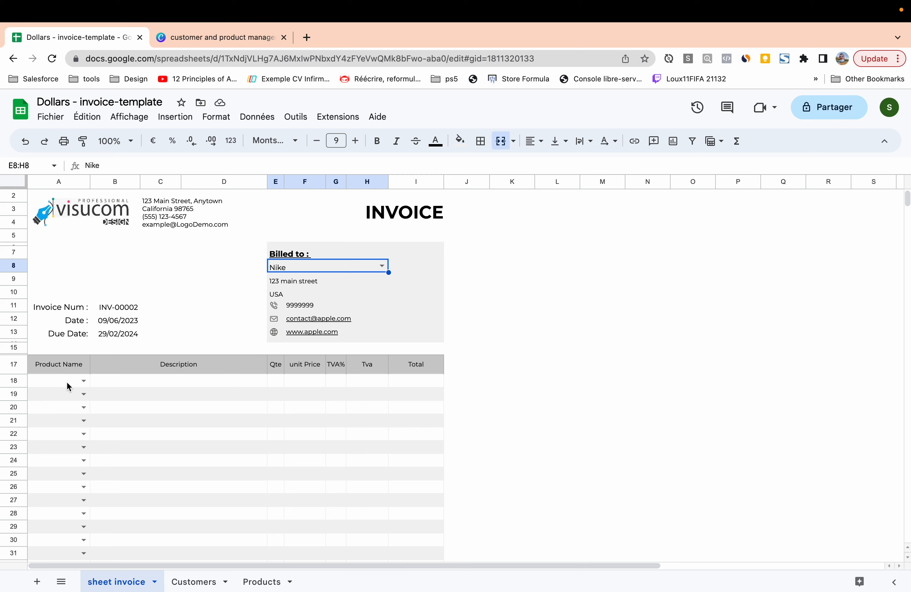
# - Choose Laptop and Mouse from the dropdowns on the invoice's first two product lines
pyautogui.click(58, 380)
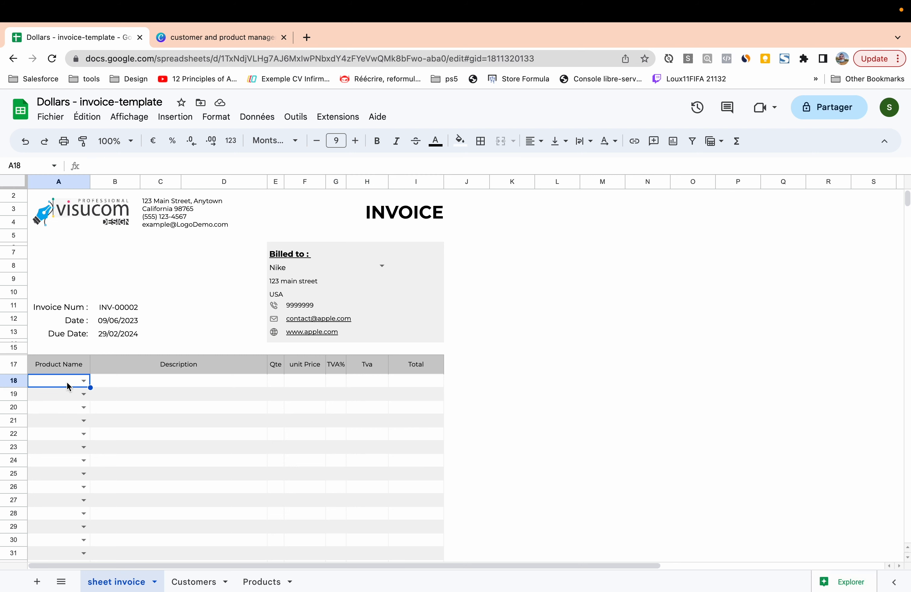
pyautogui.click(84, 381)
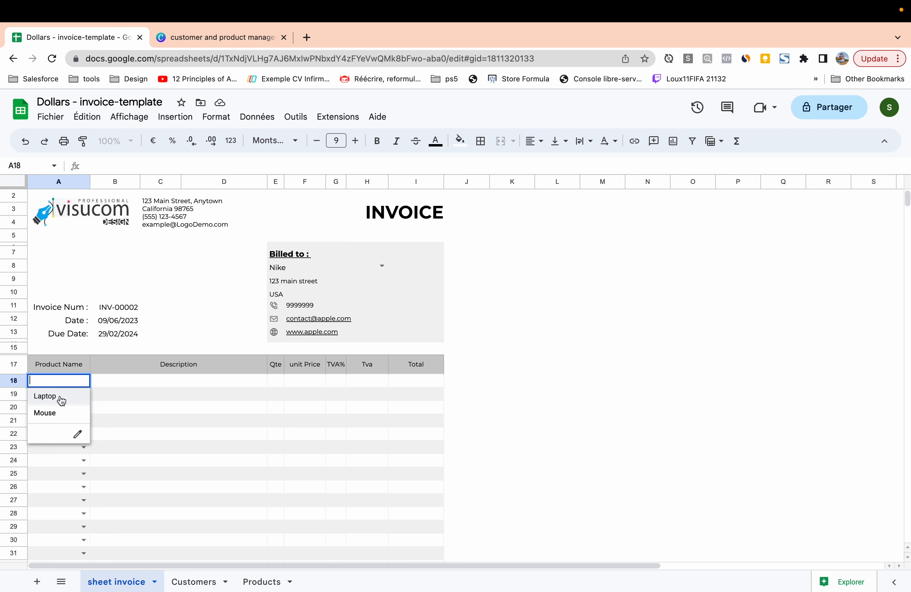
pyautogui.moveTo(58, 402)
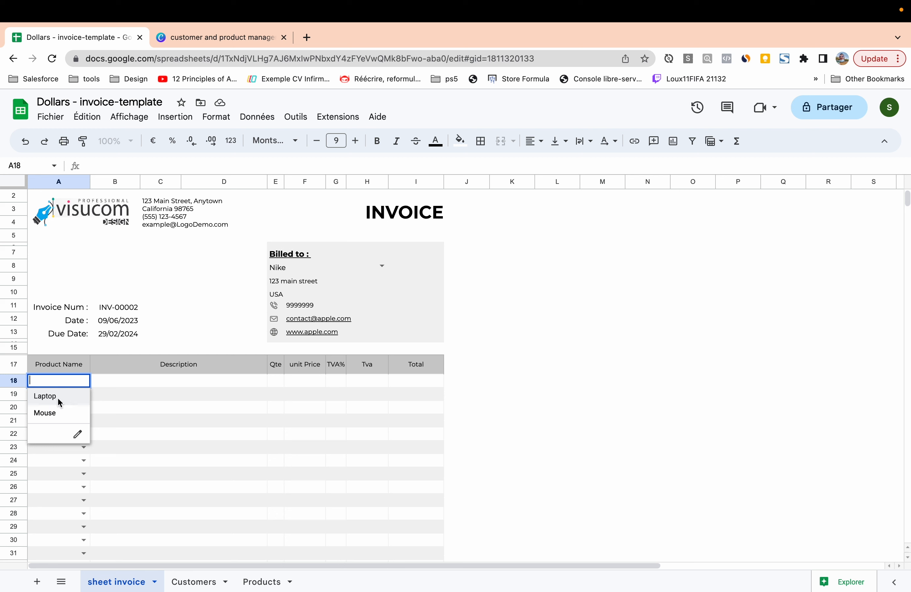
pyautogui.click(44, 396)
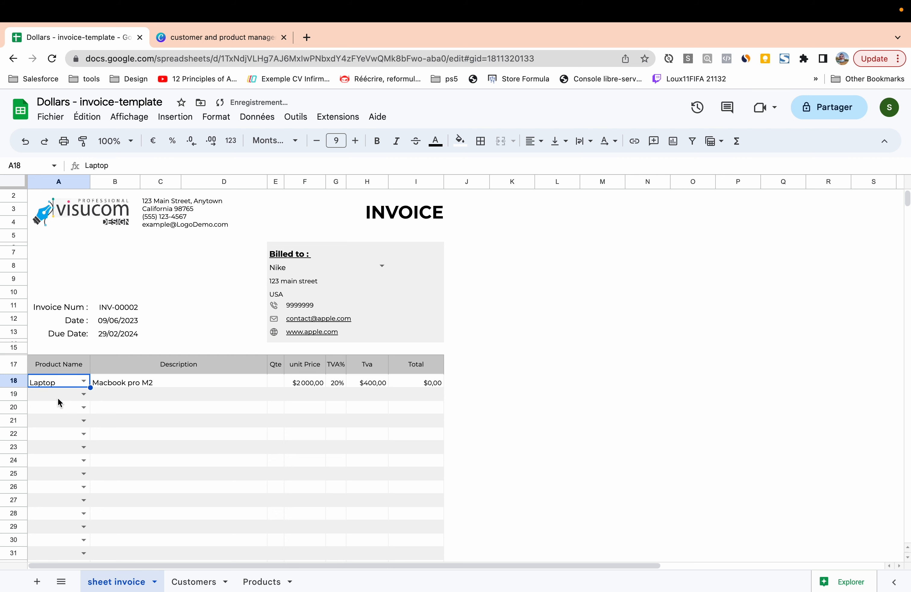
pyautogui.click(83, 394)
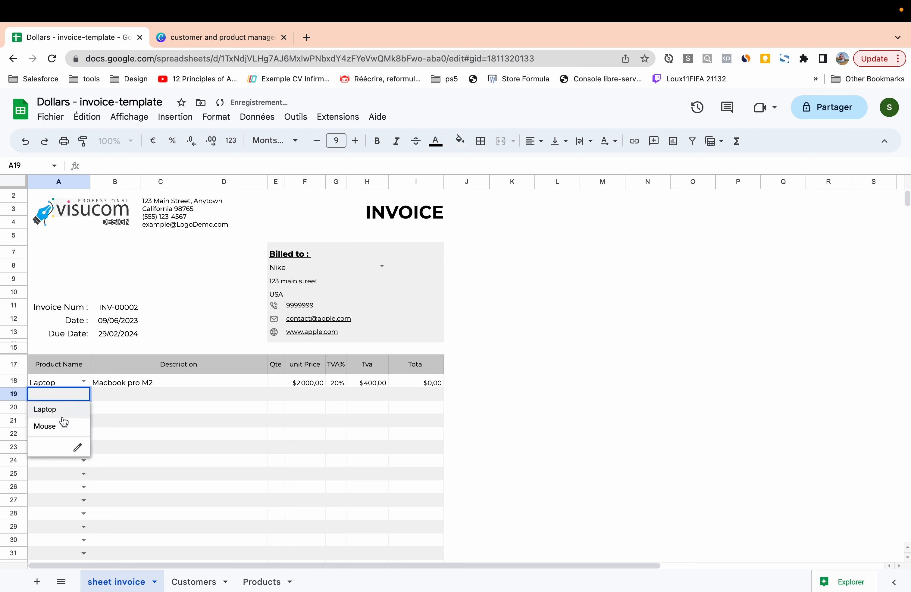
pyautogui.click(44, 425)
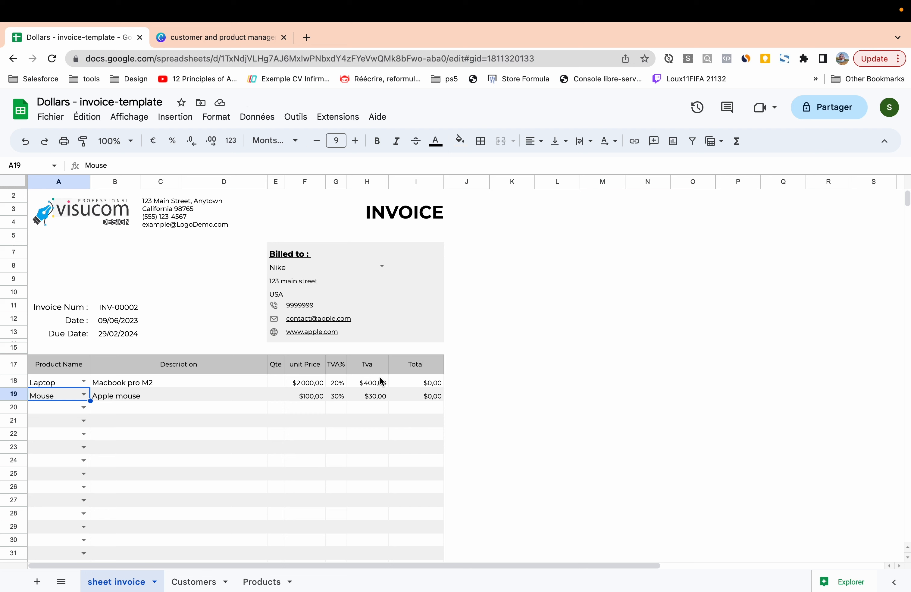
pyautogui.moveTo(307, 392)
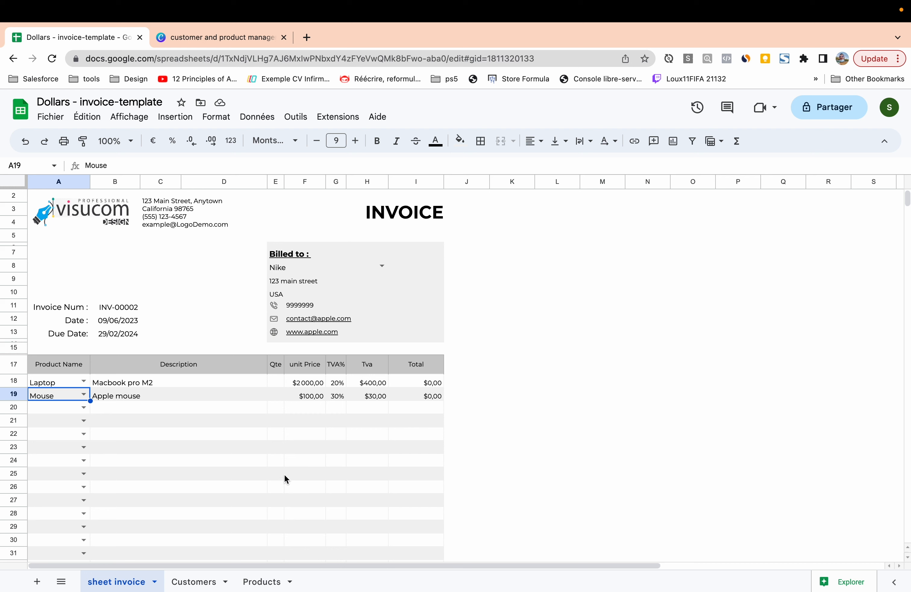
# - Enter quantities 5 for Laptop and 10 for Mouse, giving $10000 and $1000 totals
pyautogui.click(275, 382)
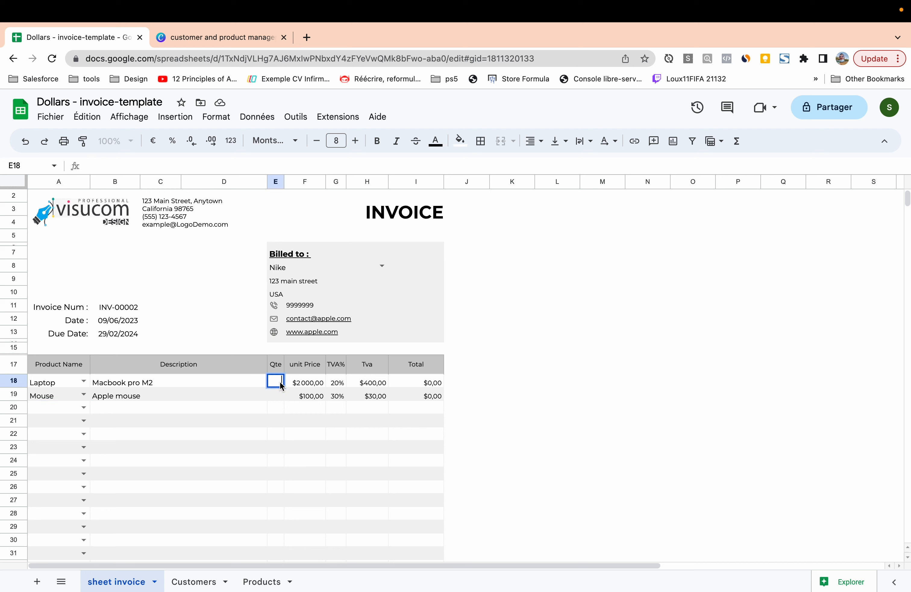
pyautogui.write('5')
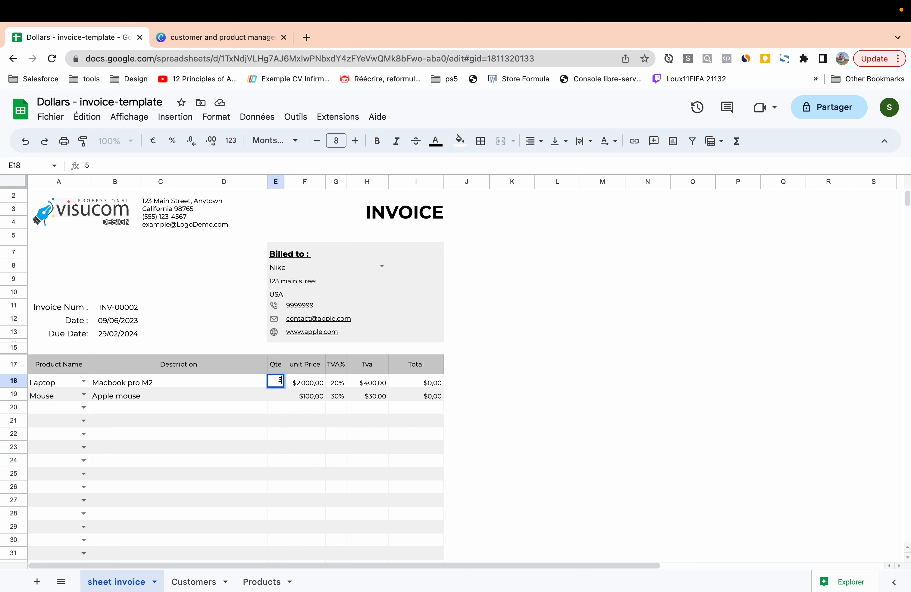
pyautogui.press('Enter')
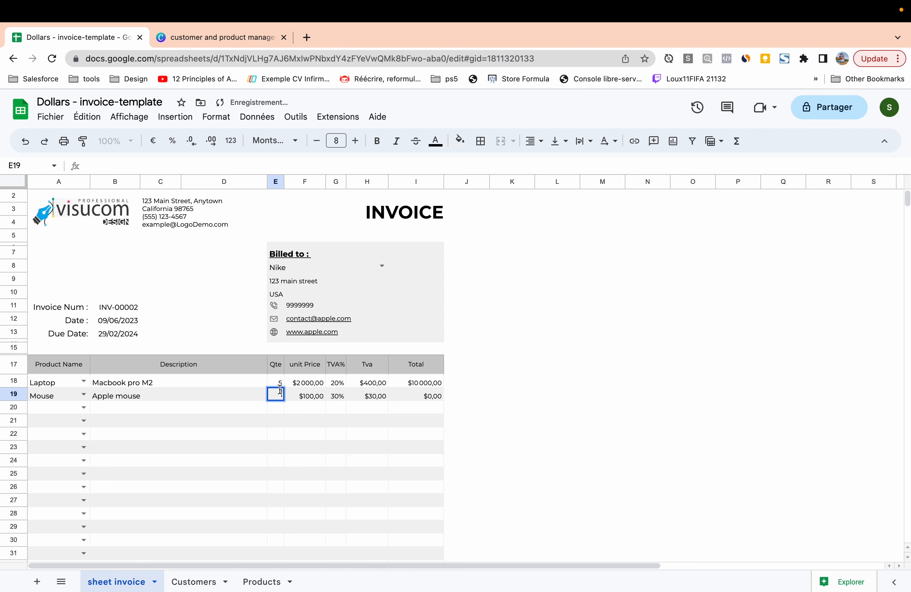
pyautogui.write('10')
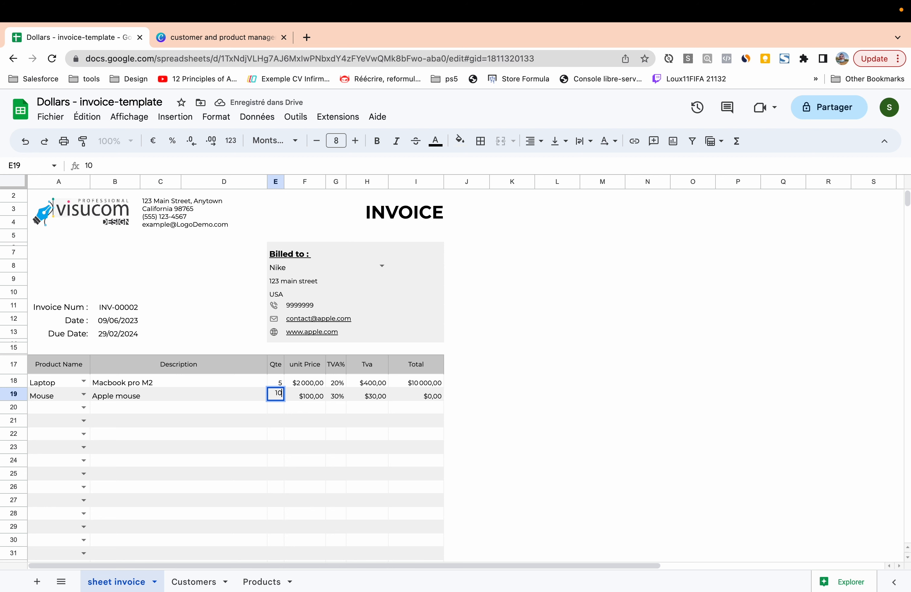
pyautogui.press('Enter')
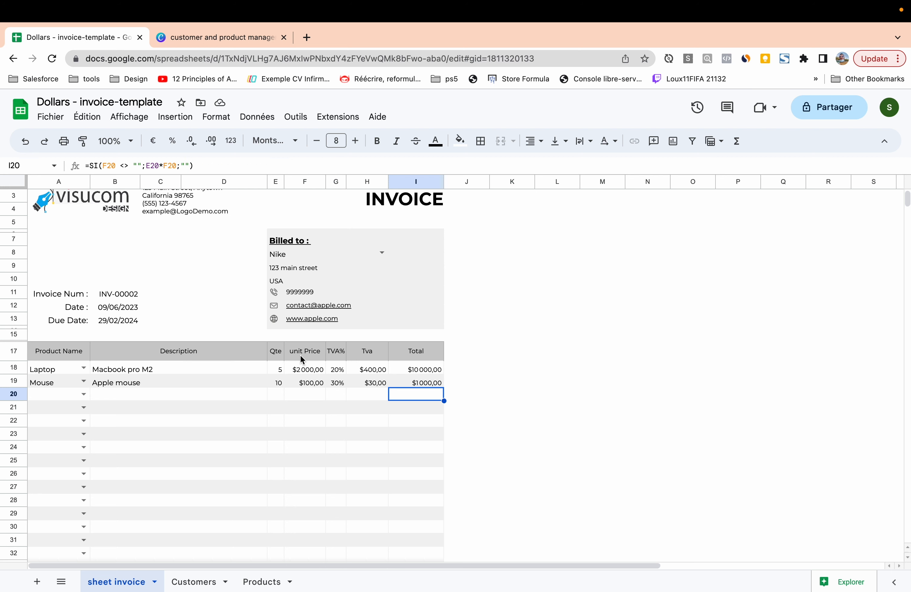
pyautogui.moveTo(306, 374)
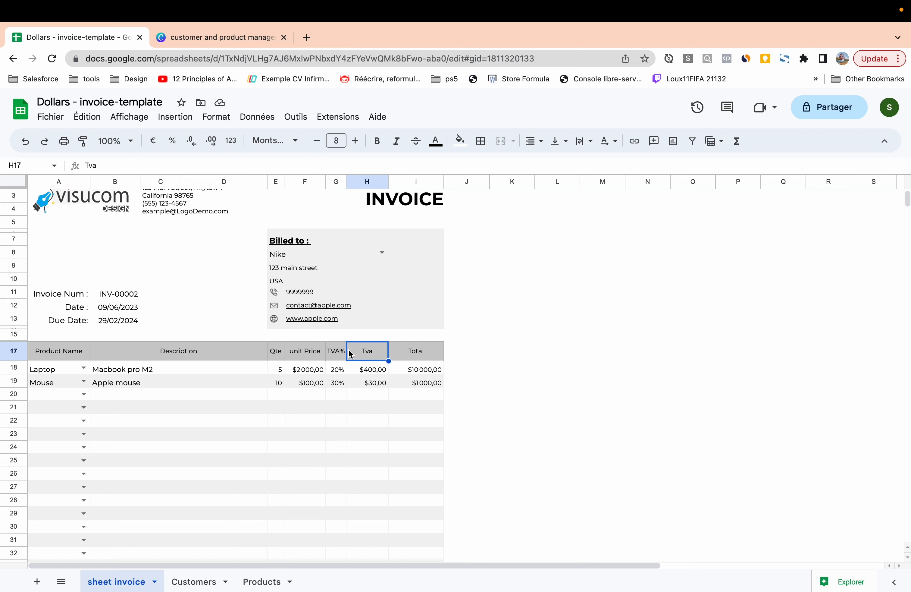
# - Change the Laptop price to $2400 on the Products sheet and check the updated invoice row
pyautogui.click(305, 369)
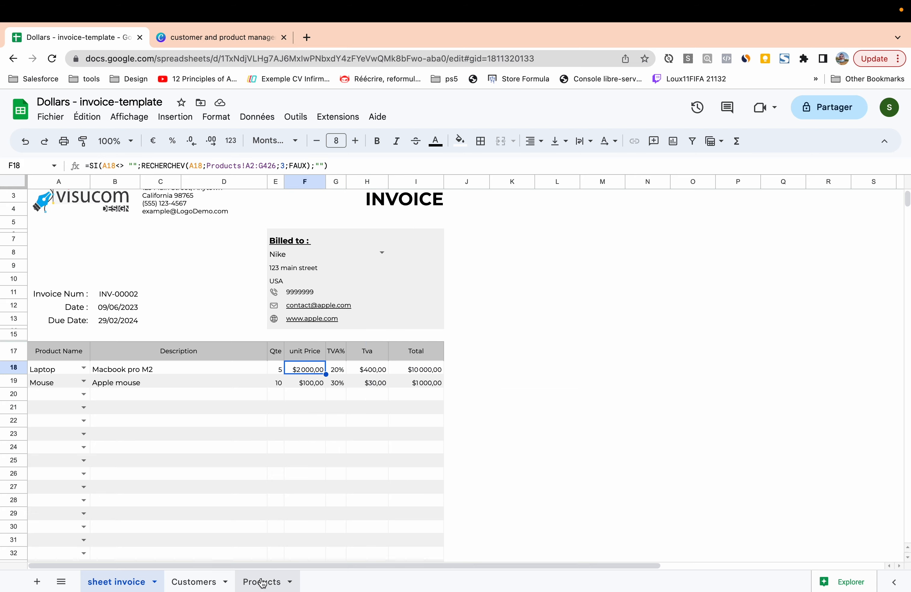
pyautogui.click(260, 581)
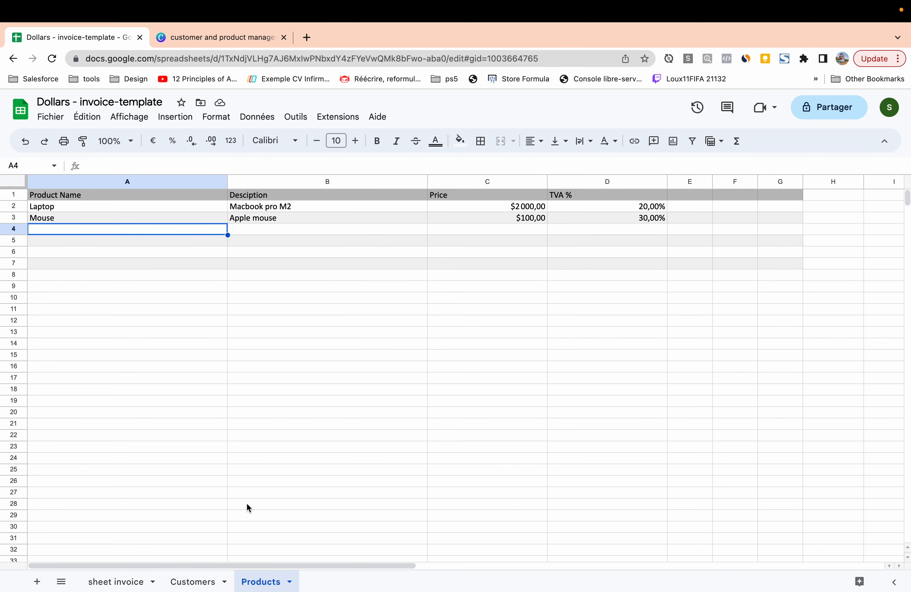
pyautogui.click(116, 581)
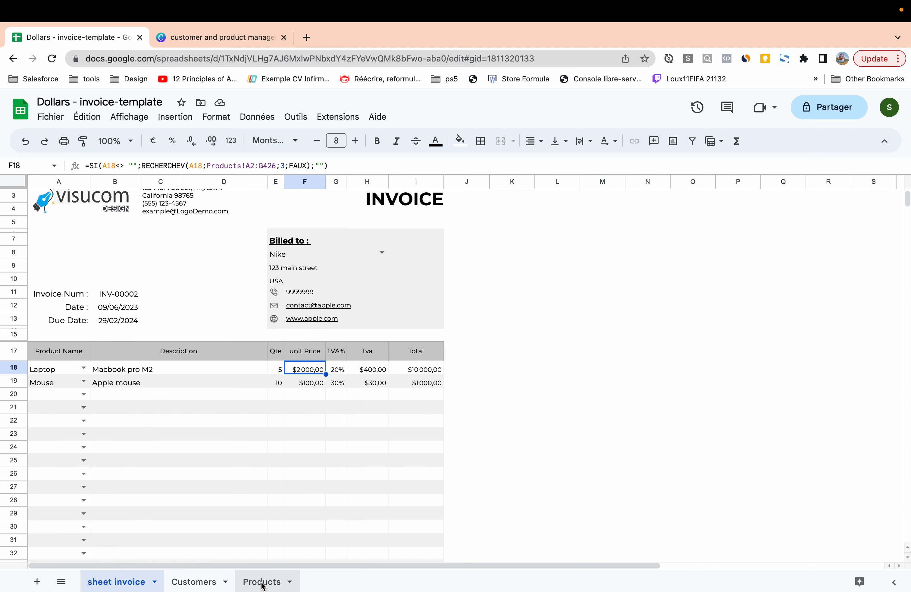
pyautogui.click(261, 581)
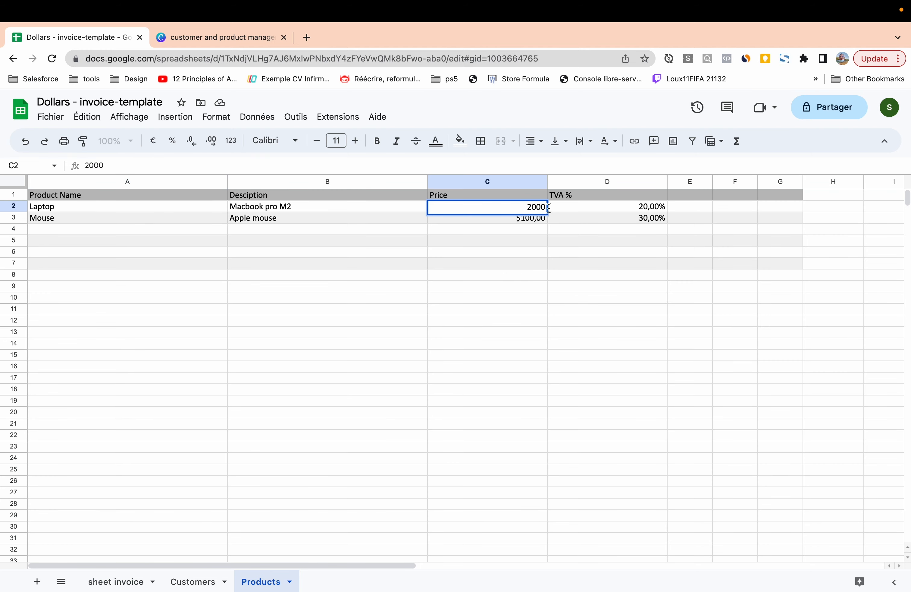
pyautogui.write('24')
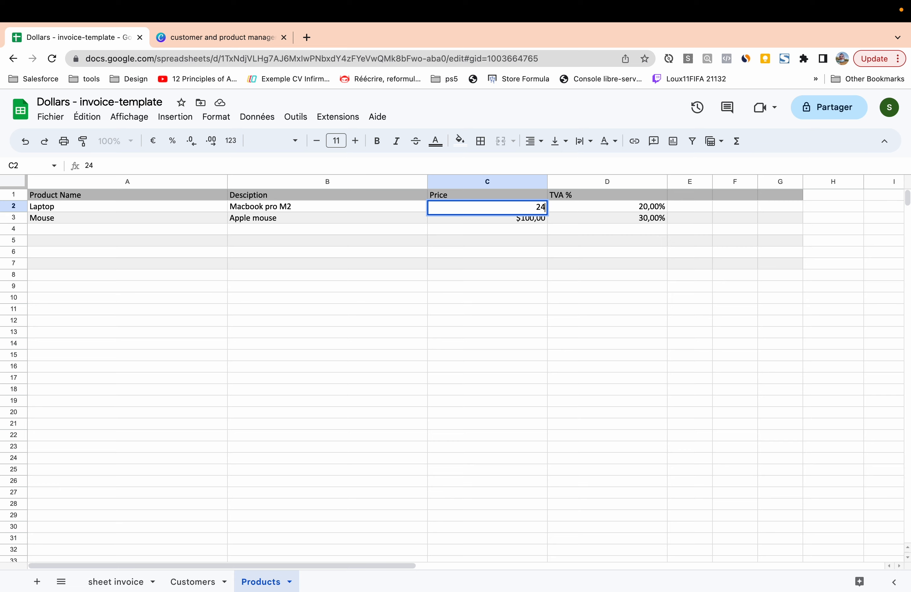
pyautogui.press('Enter')
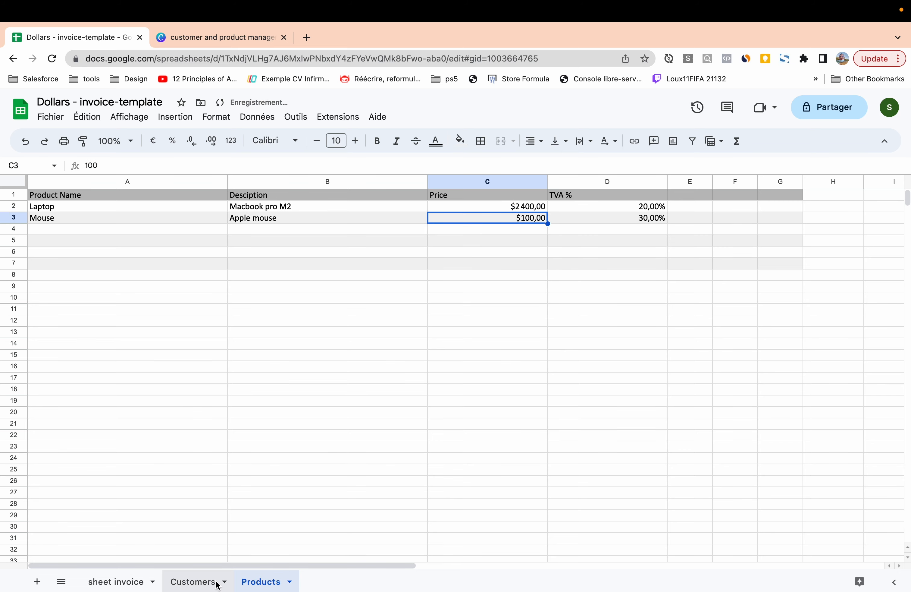
pyautogui.click(116, 581)
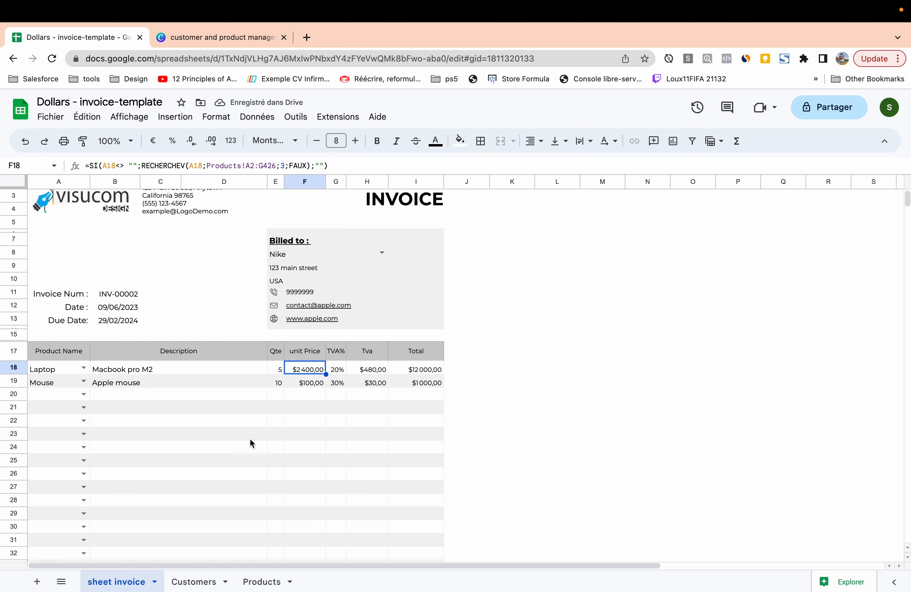
pyautogui.moveTo(314, 402)
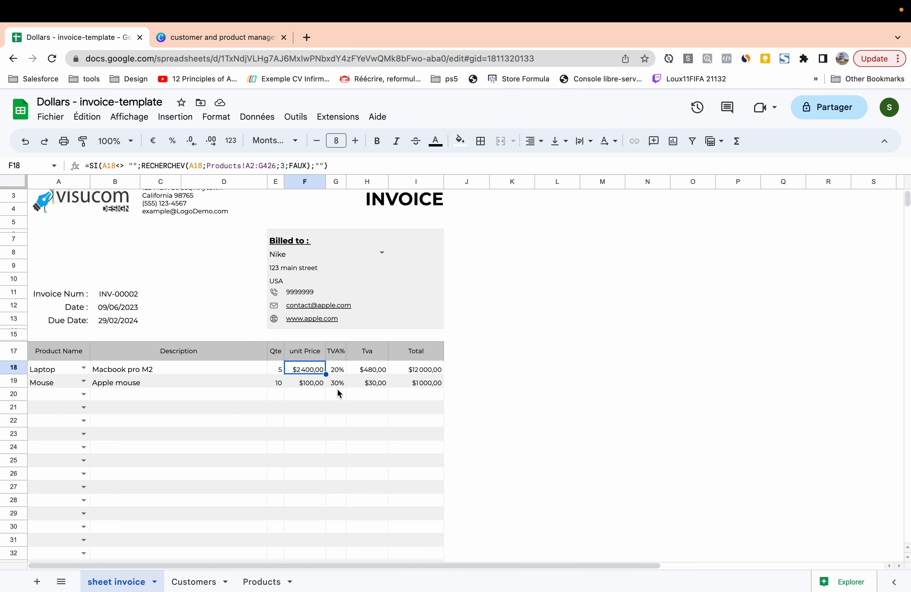
pyautogui.moveTo(341, 407)
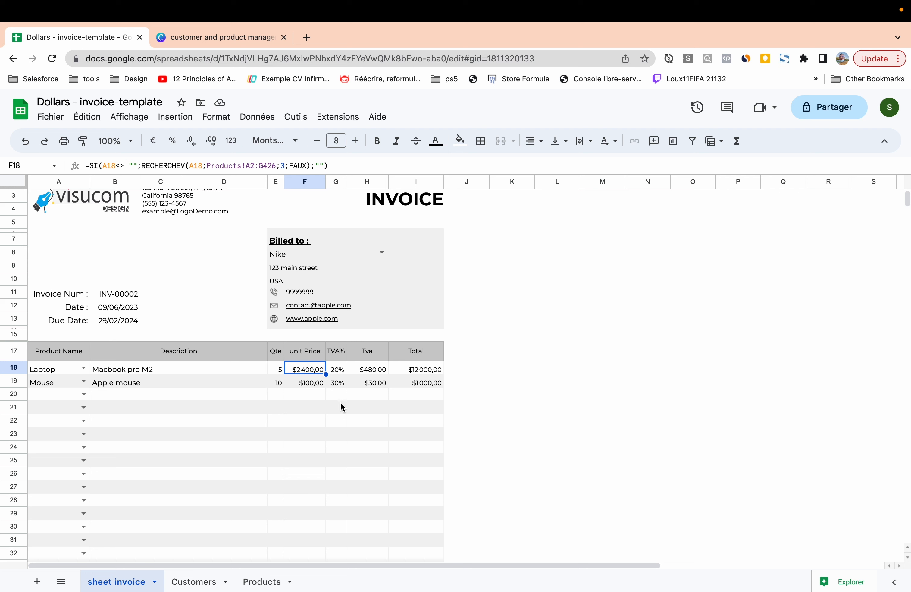
pyautogui.moveTo(341, 377)
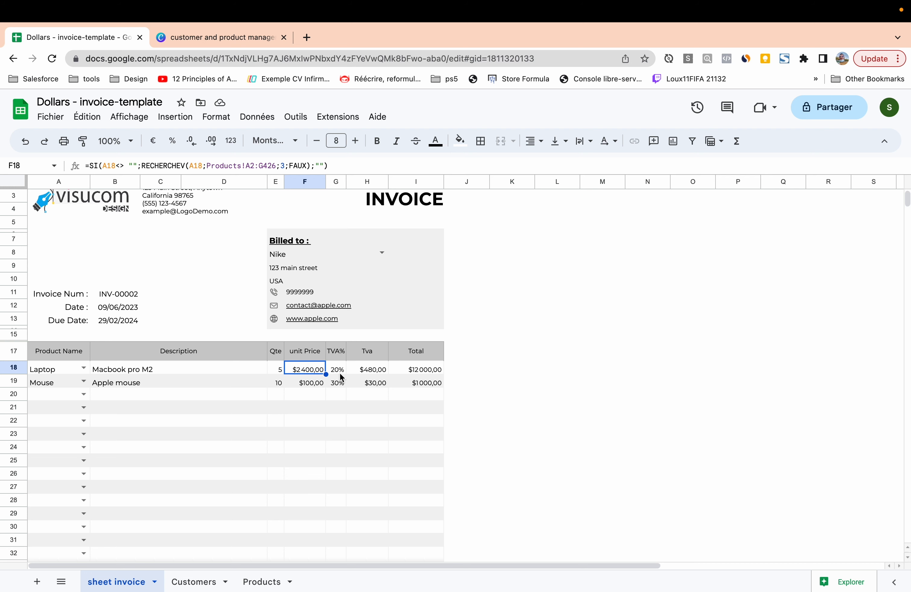
pyautogui.click(336, 369)
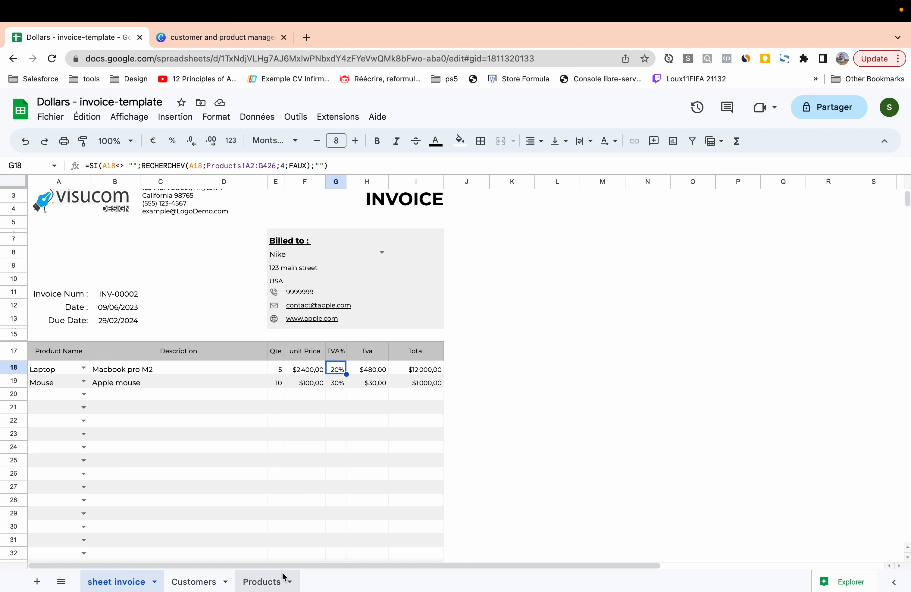
# - Set the invoice discount percentage to 30%
pyautogui.scroll(-3)
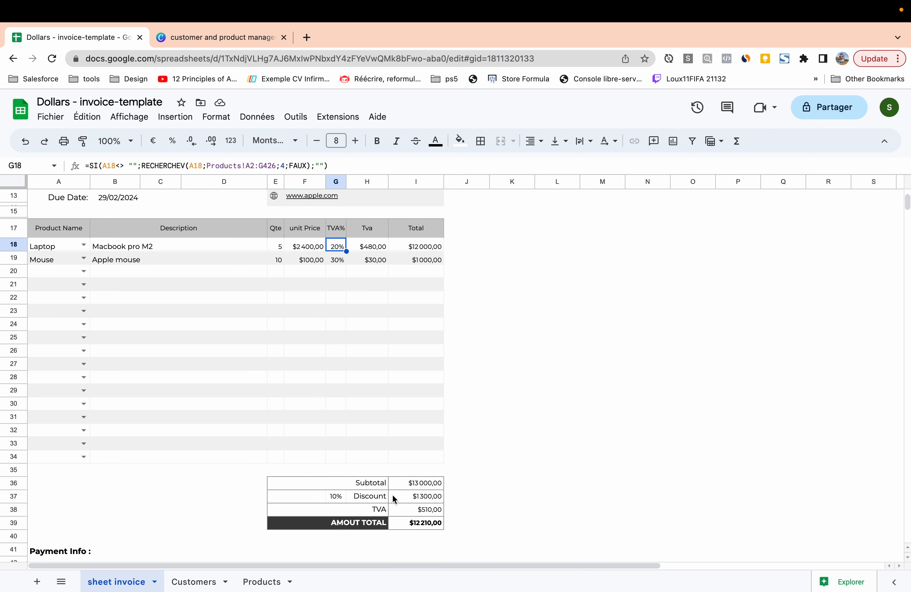
pyautogui.click(335, 496)
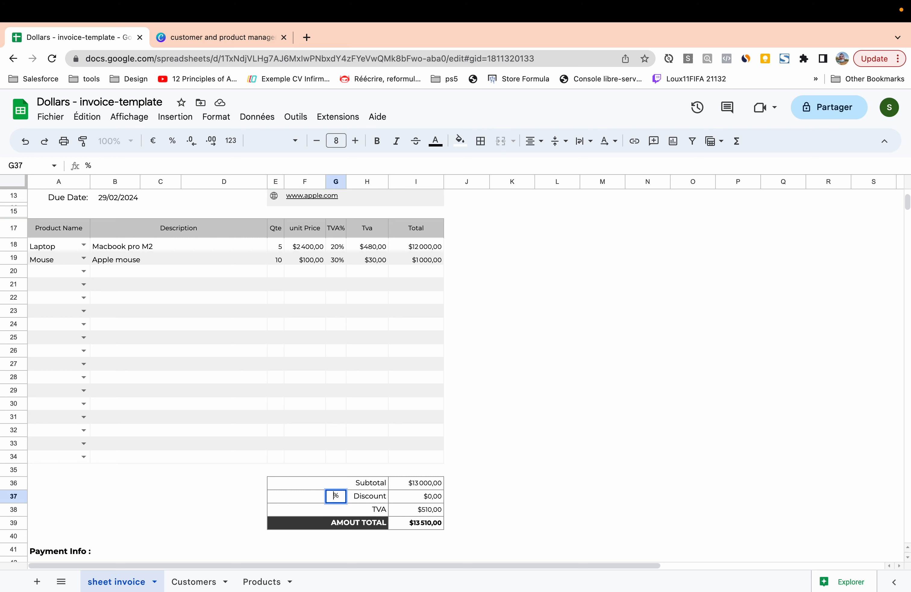
pyautogui.write('30')
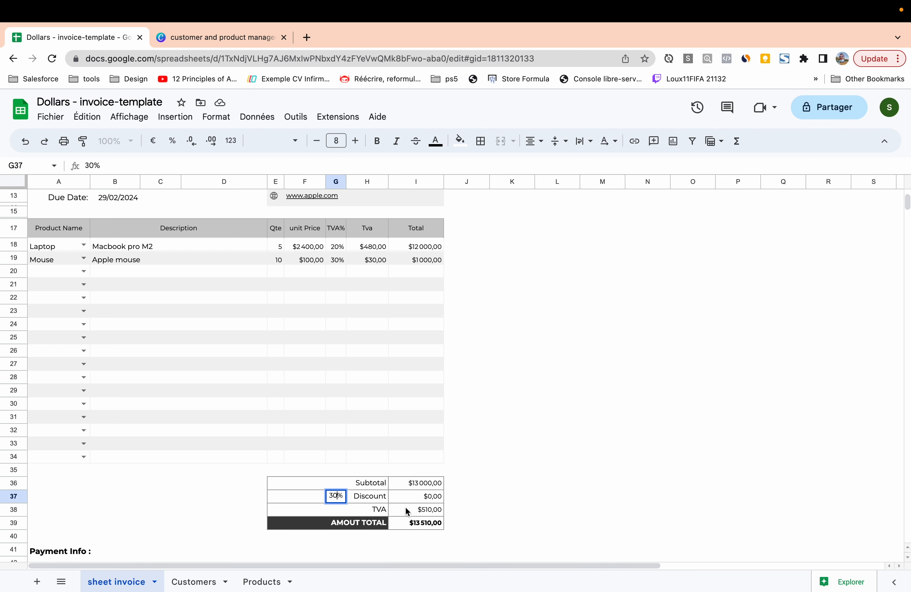
pyautogui.press('Enter')
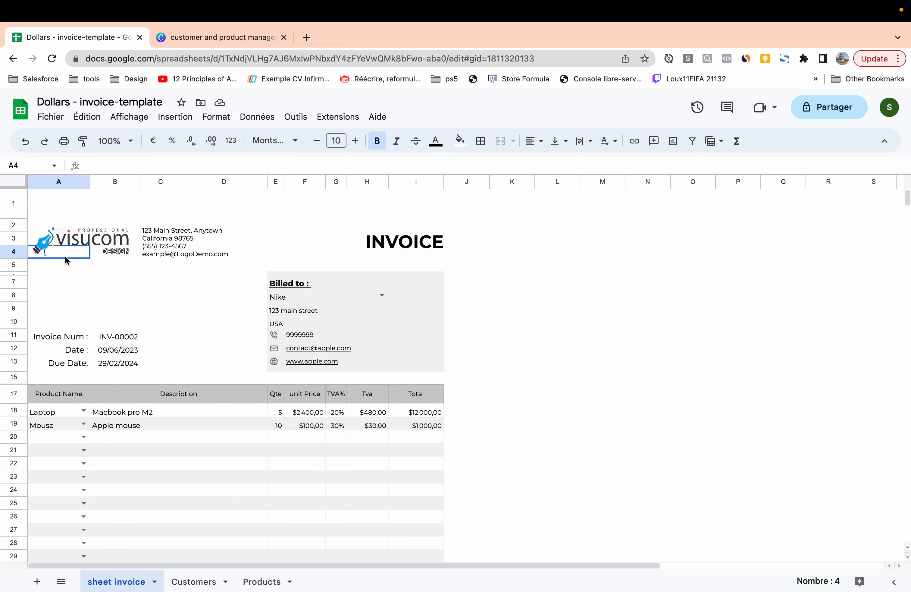
# - Replace the logo drawing with an uploaded jeep picture, resized and centred, and save it
pyautogui.click(82, 241)
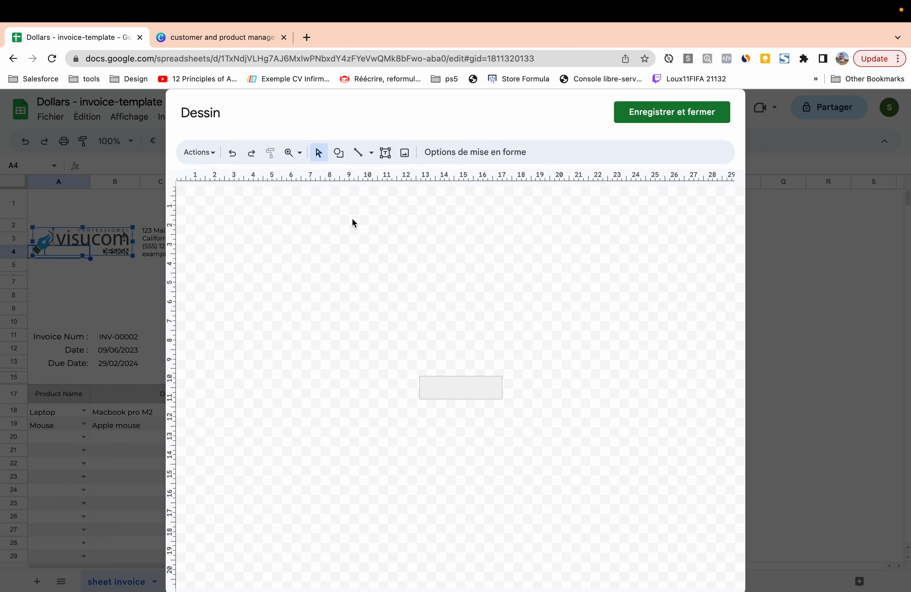
pyautogui.click(404, 153)
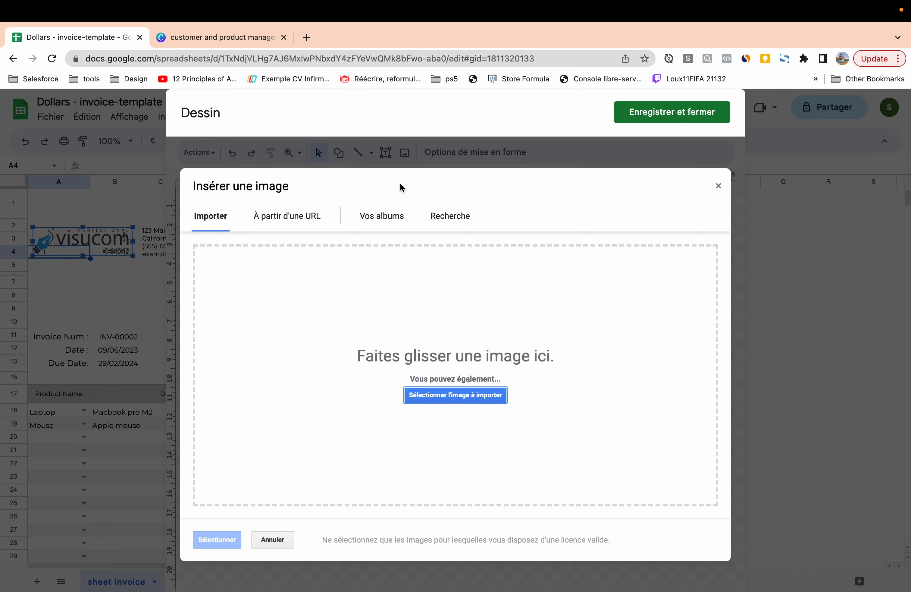
pyautogui.click(455, 394)
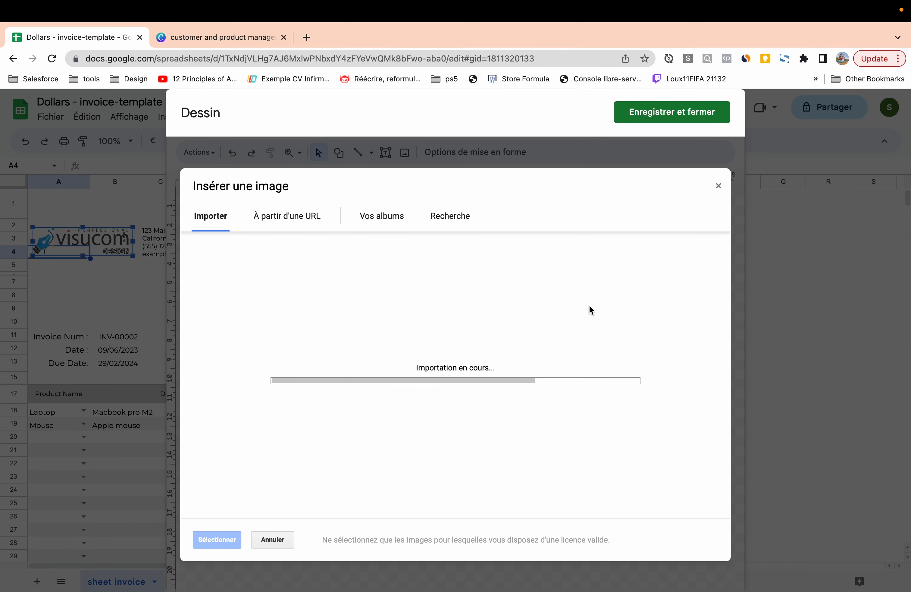
pyautogui.moveTo(687, 123)
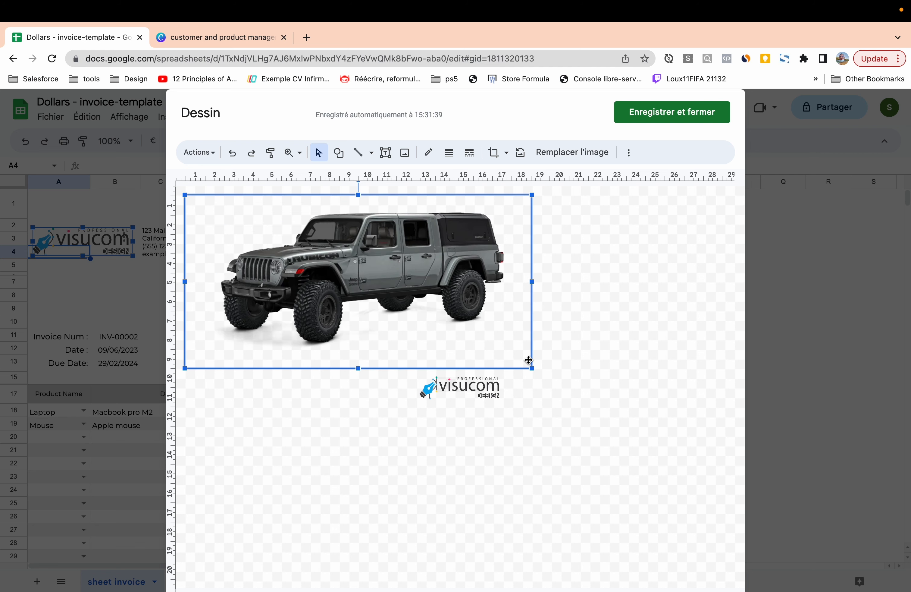
pyautogui.moveTo(529, 362); pyautogui.dragTo(464, 334)
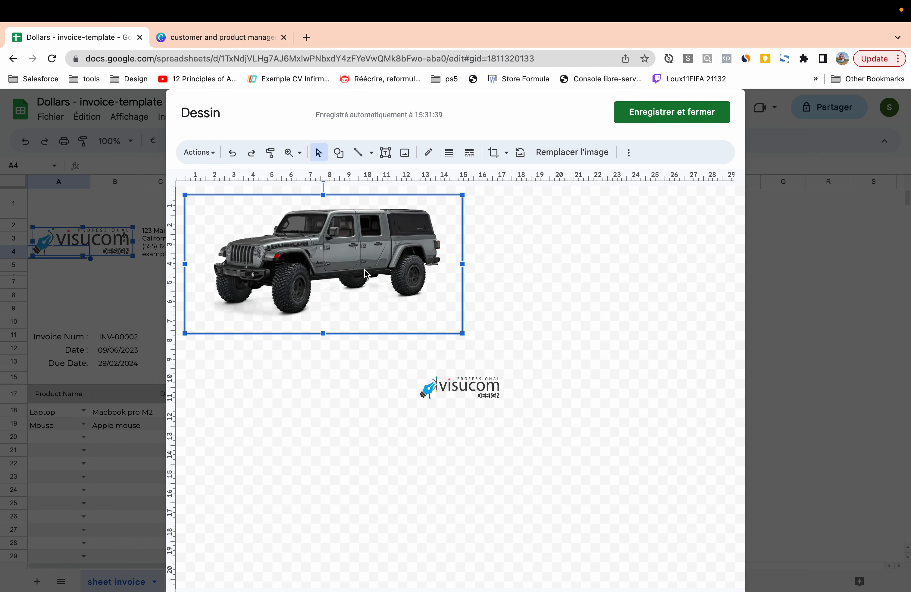
pyautogui.moveTo(324, 263); pyautogui.dragTo(469, 383)
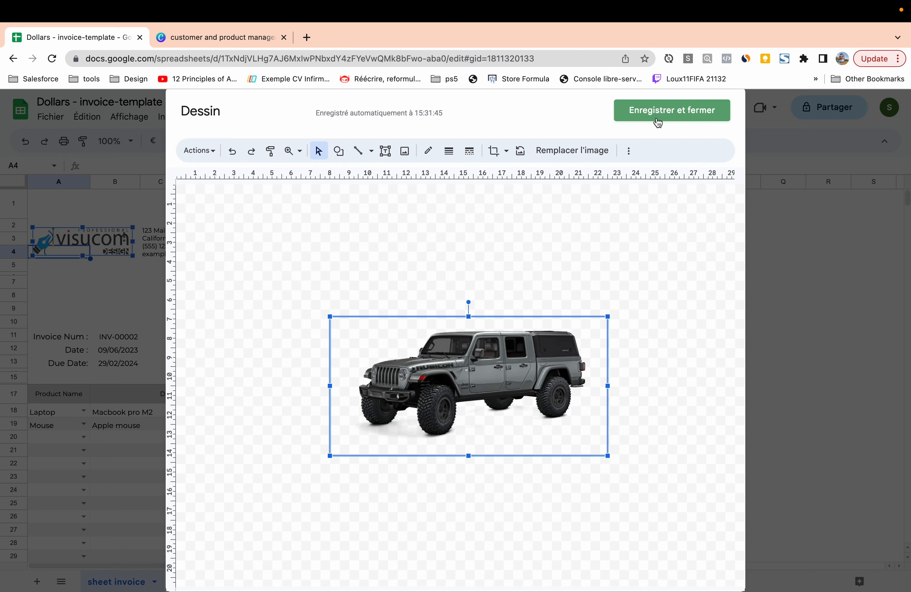
pyautogui.click(671, 110)
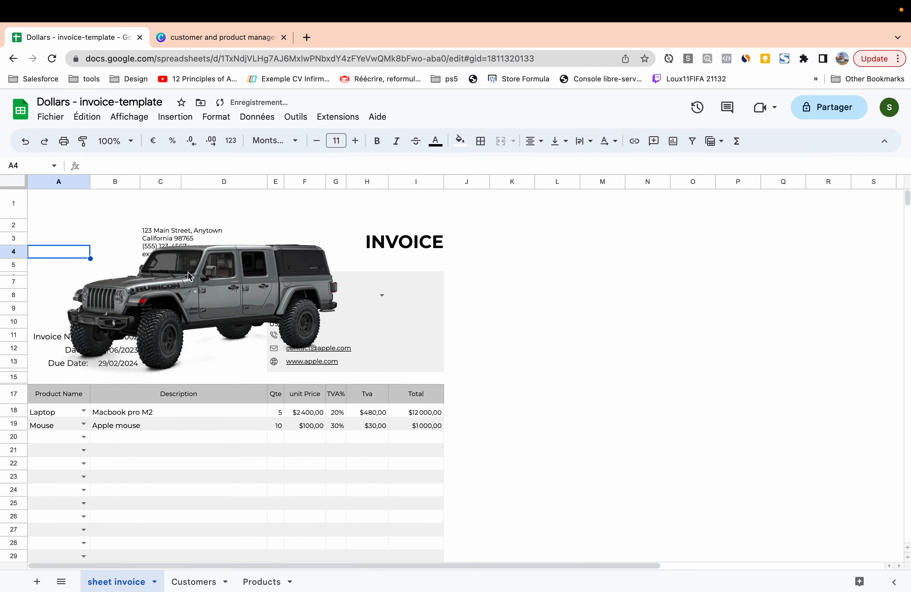
# - Shrink the jeep logo to fit the header and set dates 15/06/2023 and due 30/04/2024
pyautogui.click(191, 276)
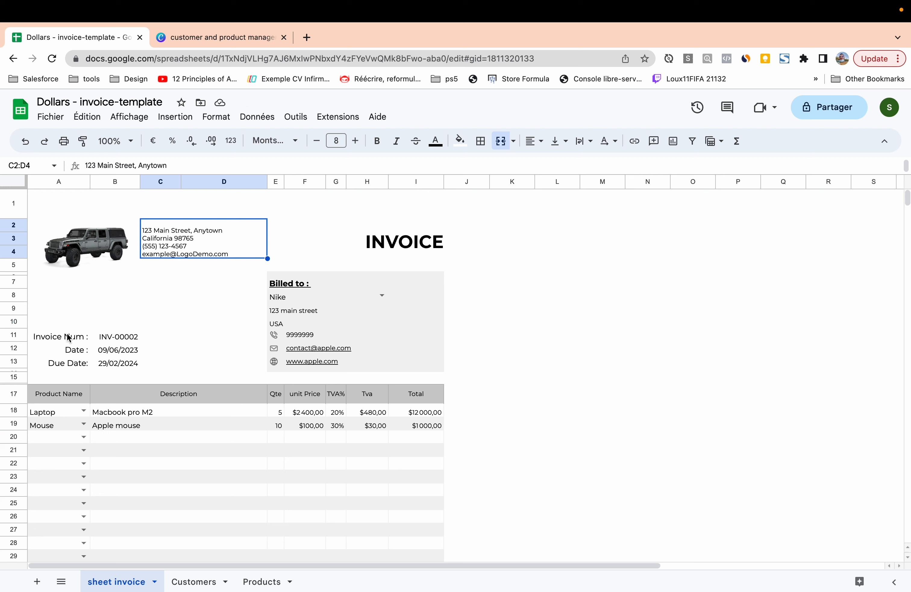
pyautogui.click(118, 335)
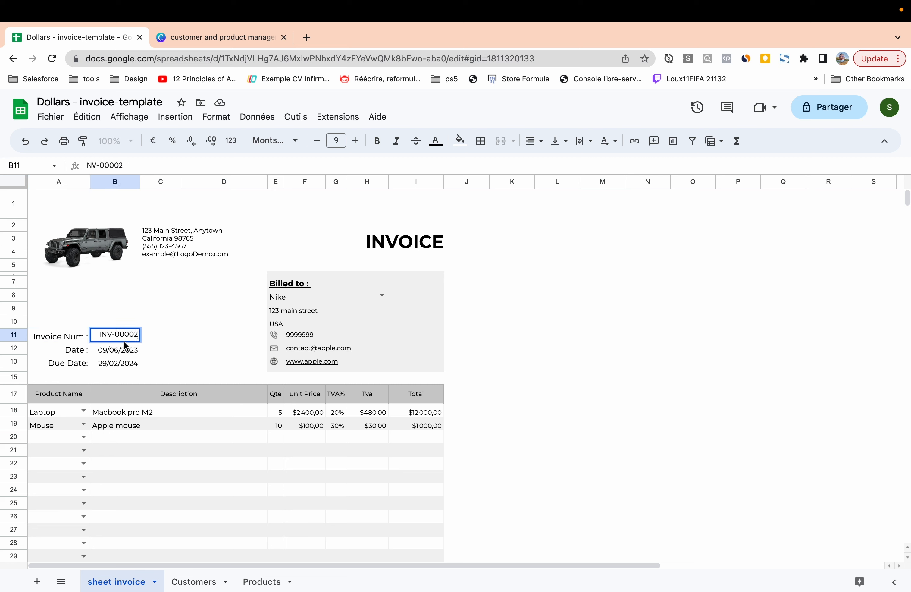
pyautogui.moveTo(125, 353)
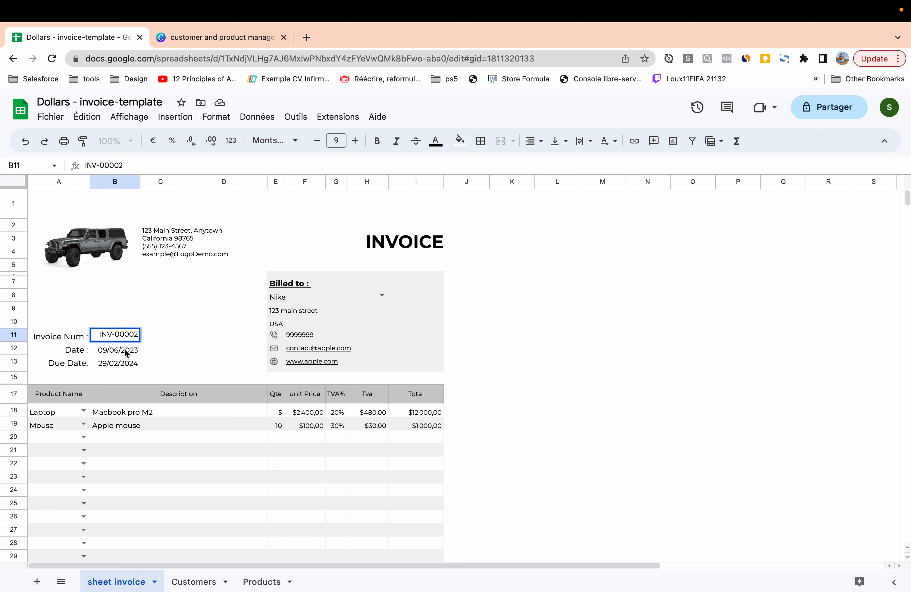
pyautogui.click(118, 349)
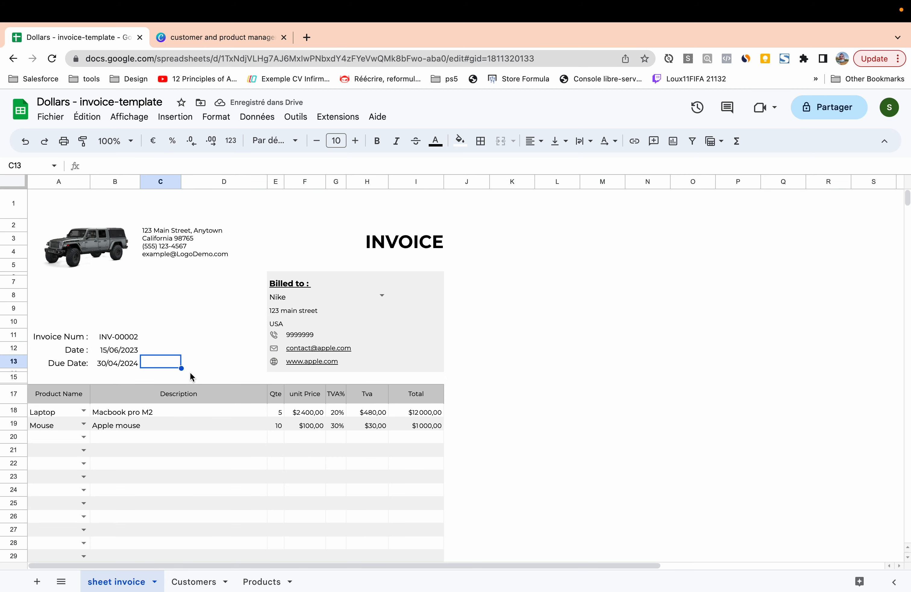
pyautogui.scroll(-3)
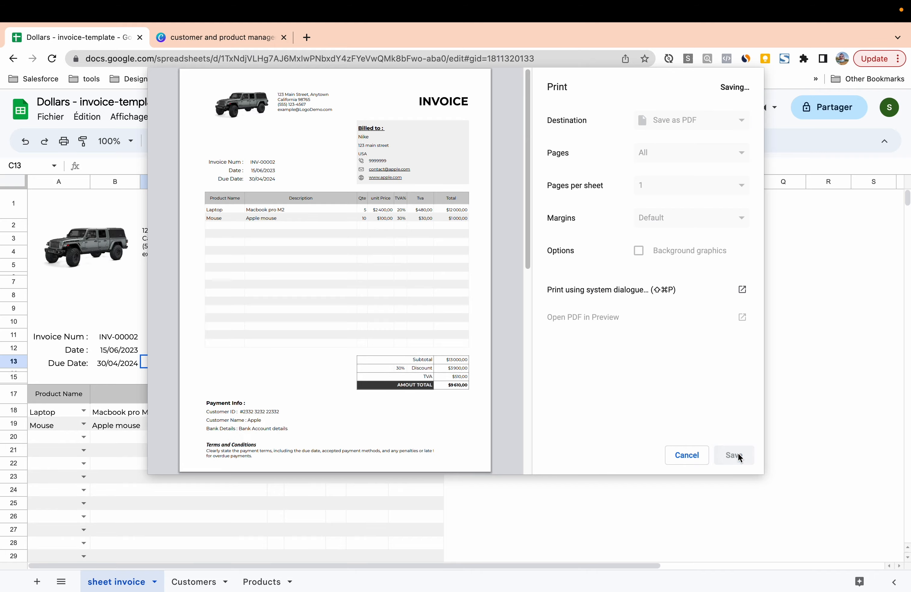
# - Save the invoice as 'Etsy result.pdf' in the Downloads folder
pyautogui.click(733, 454)
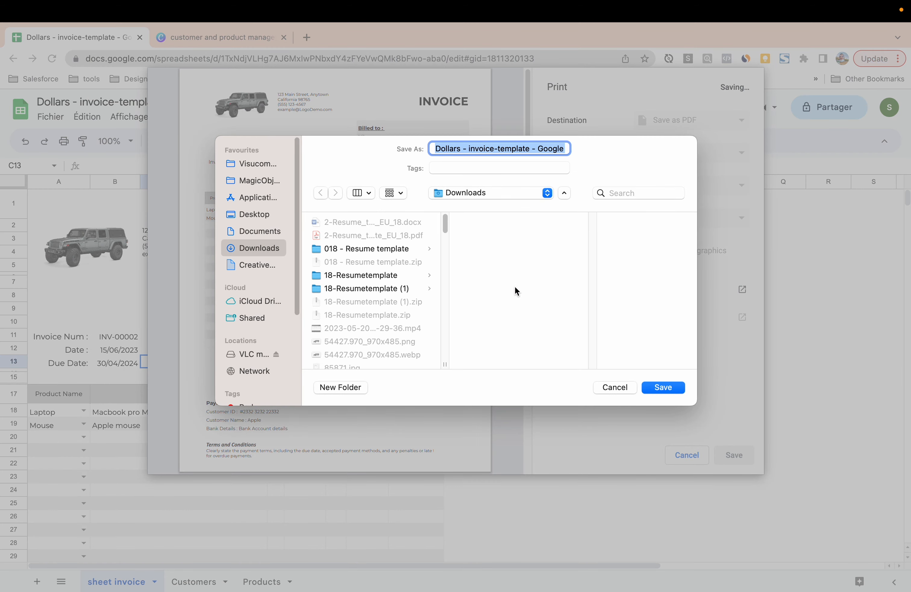
pyautogui.write('Etsy re')
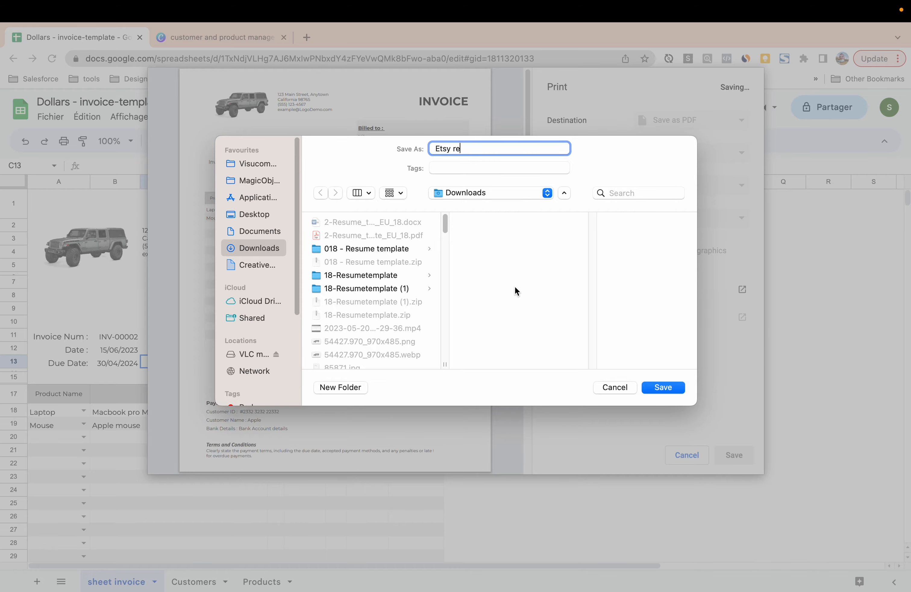
pyautogui.click(614, 387)
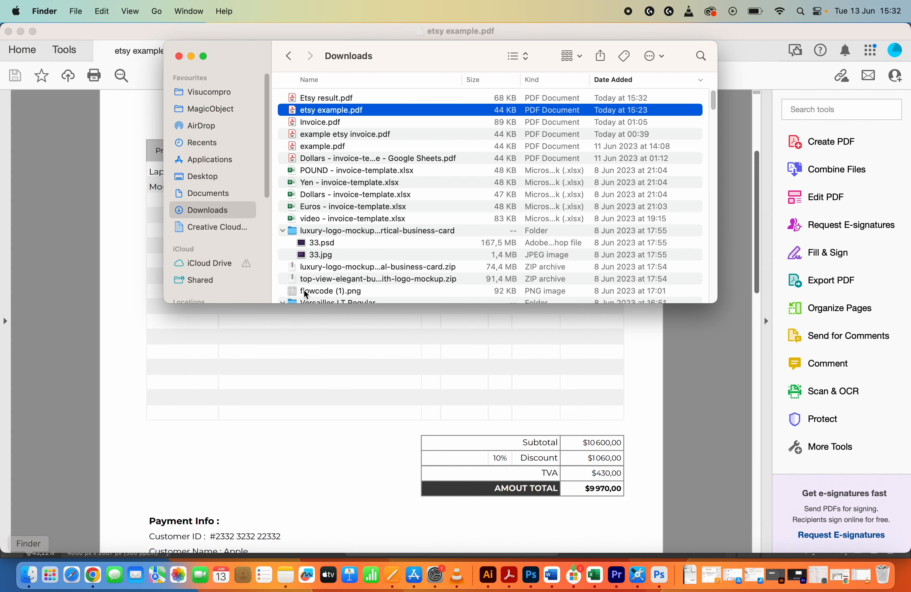
# - View Etsy result.pdf at 100% zoom, scrolled to the $9 610,00 discounted totals
pyautogui.doubleClick(325, 97)
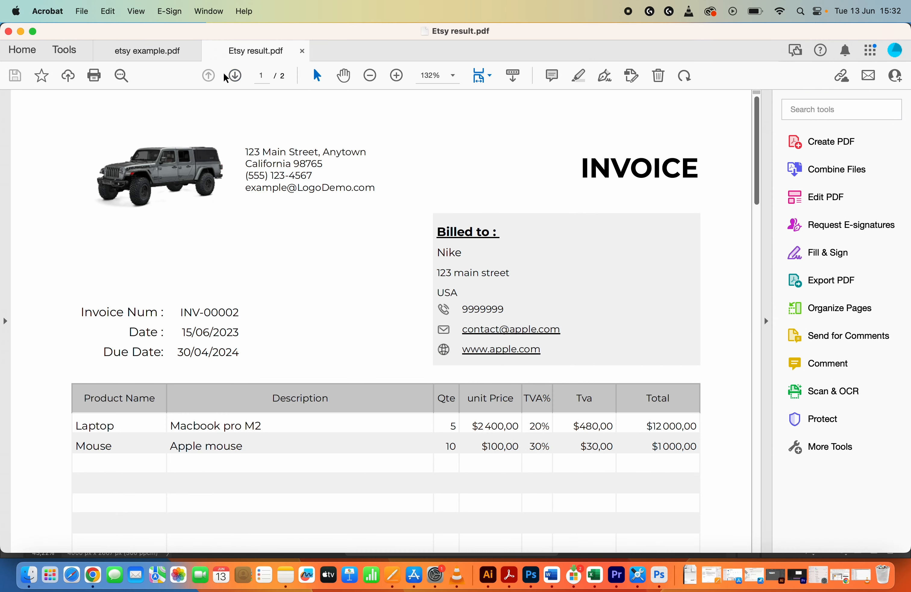
pyautogui.click(452, 75)
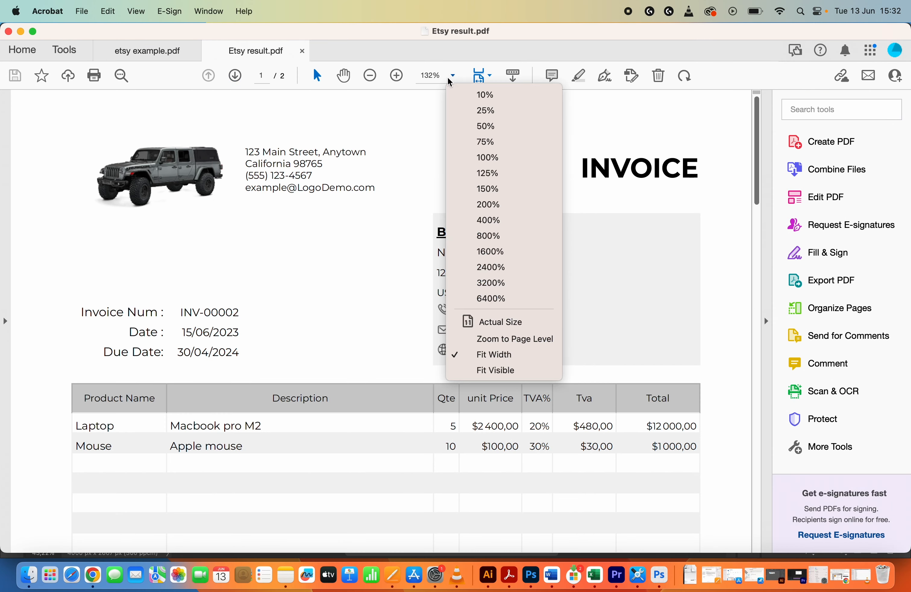
pyautogui.click(488, 157)
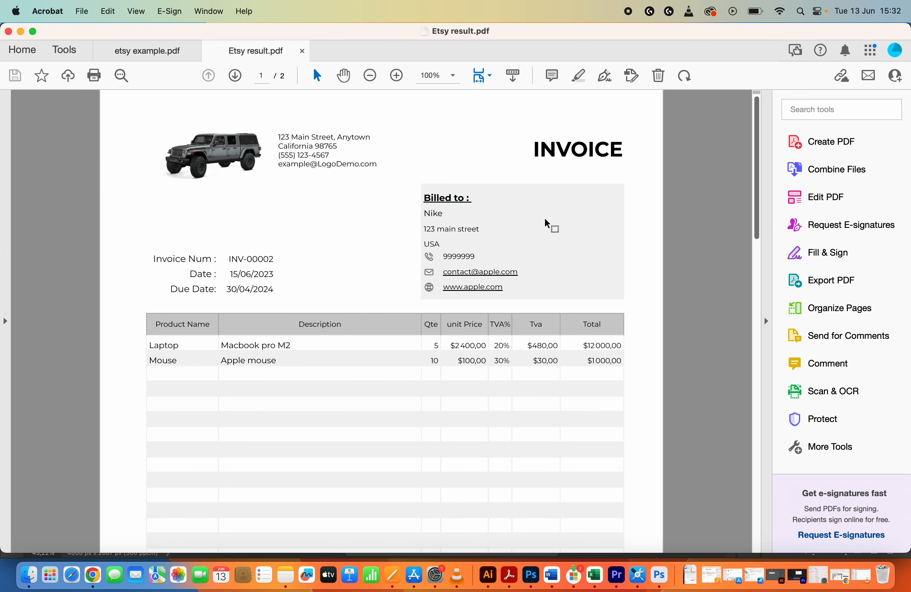
pyautogui.scroll(-3)
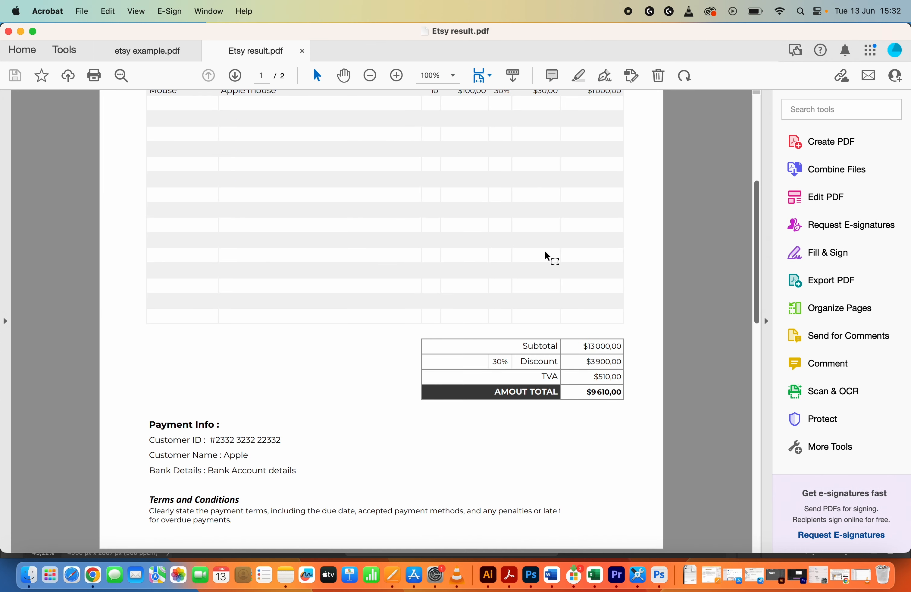